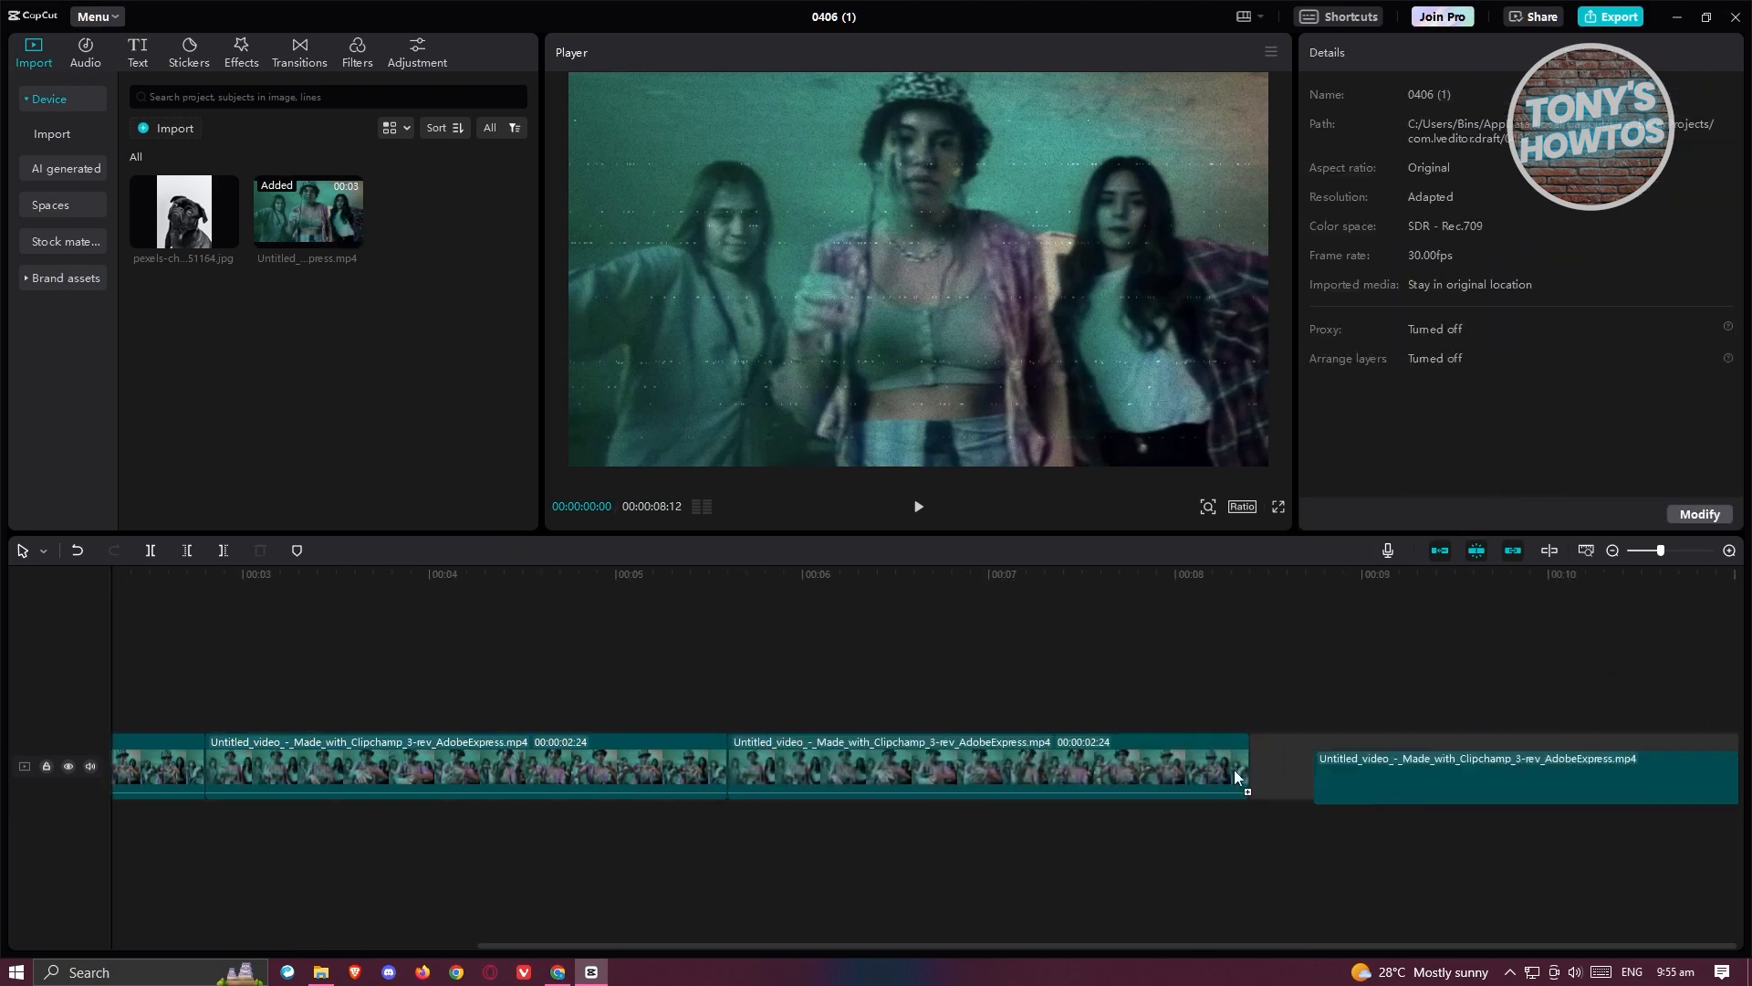
Step: Select a dance clip on the main track to show its Video properties
click(1453, 766)
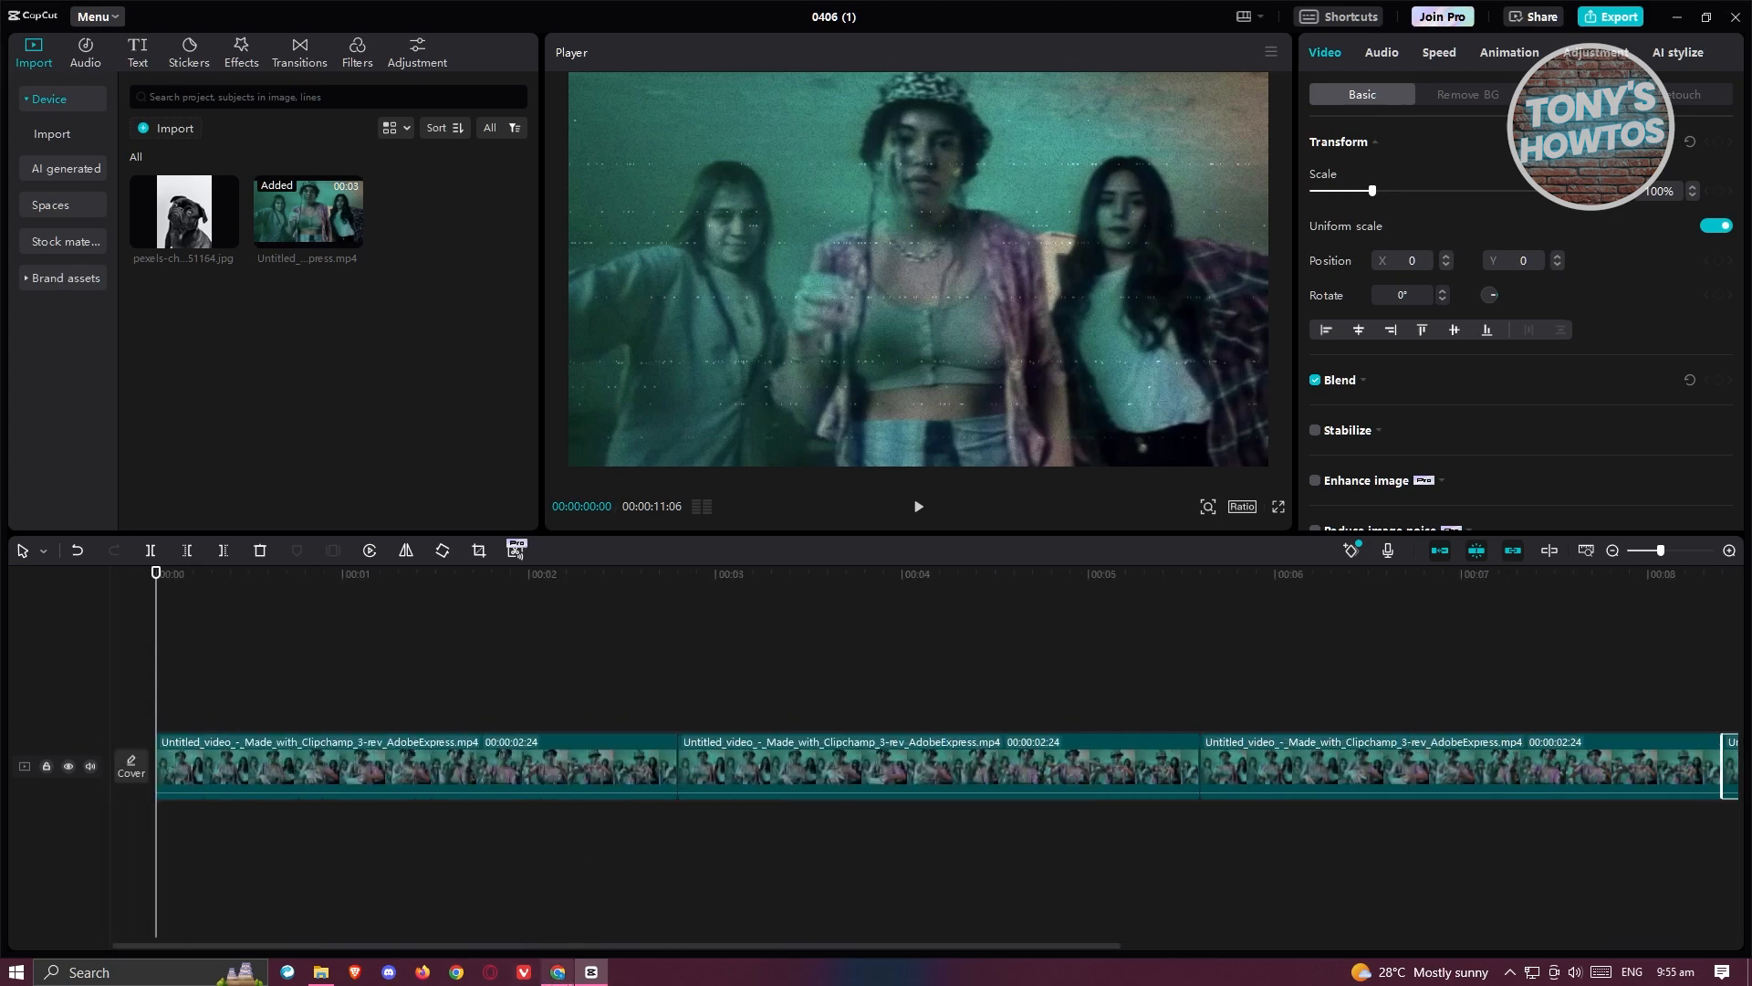
mouse_move(590, 971)
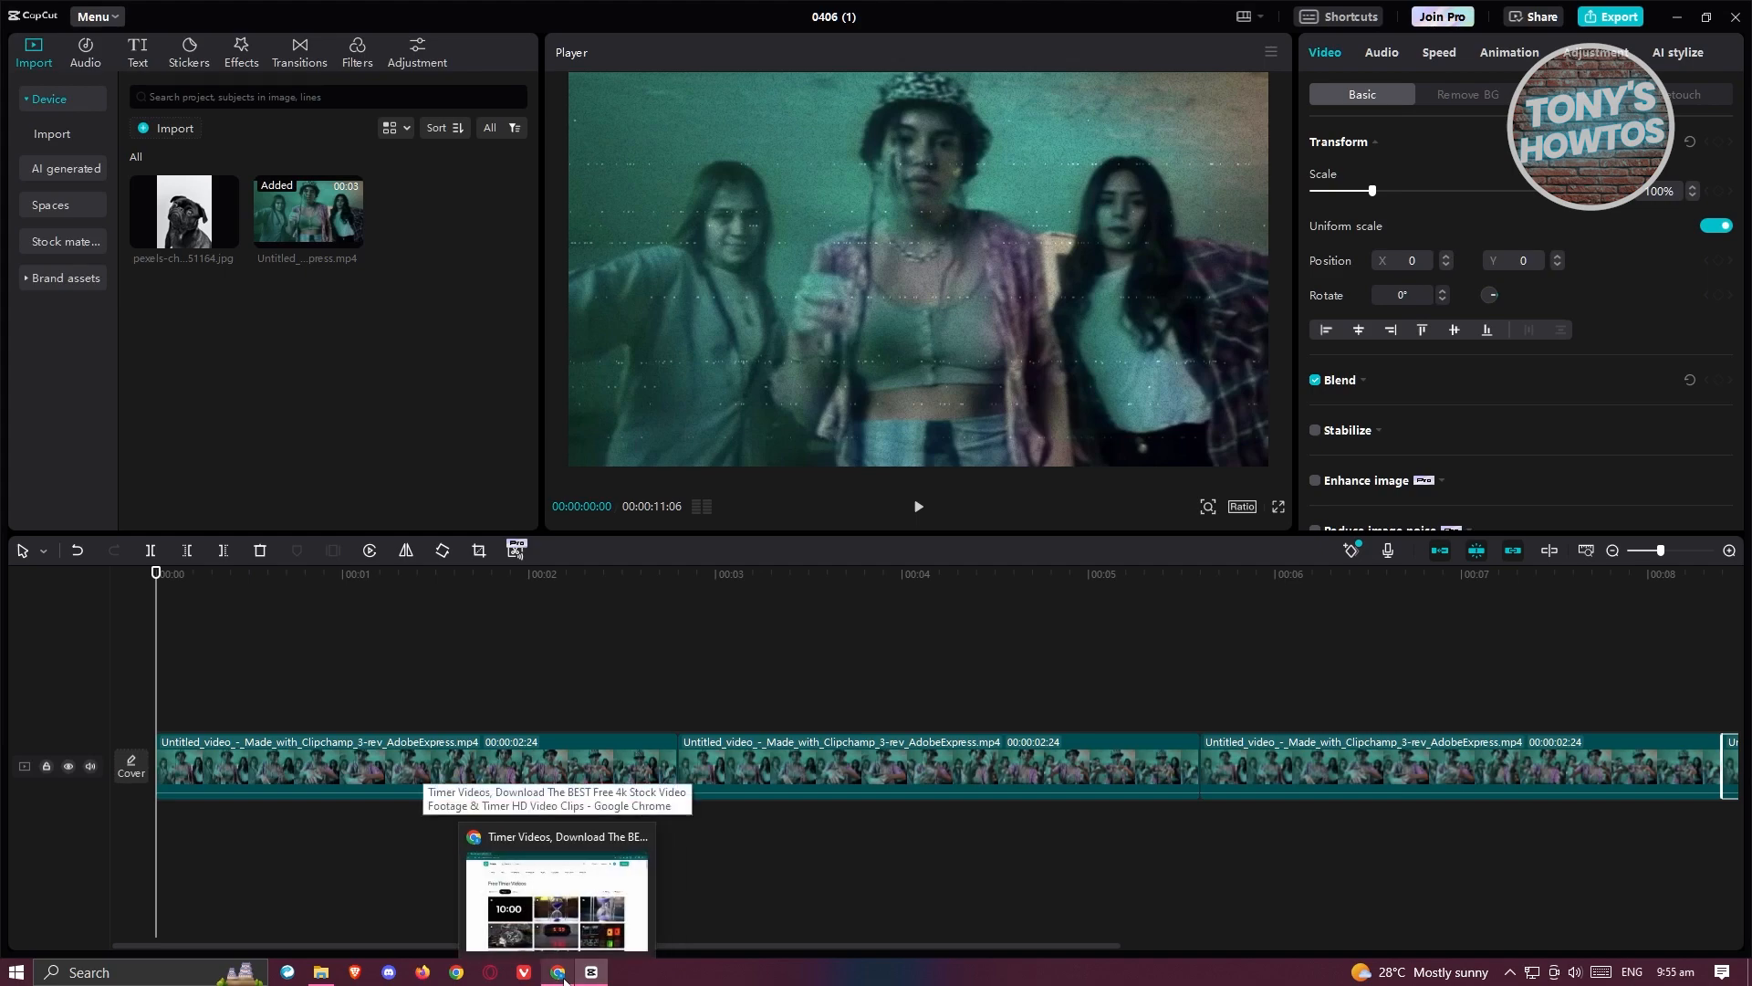
Step: Download the Ten Minutes Countdown video from Pexels and check it finished as a 41.5 MB HD file
click(558, 894)
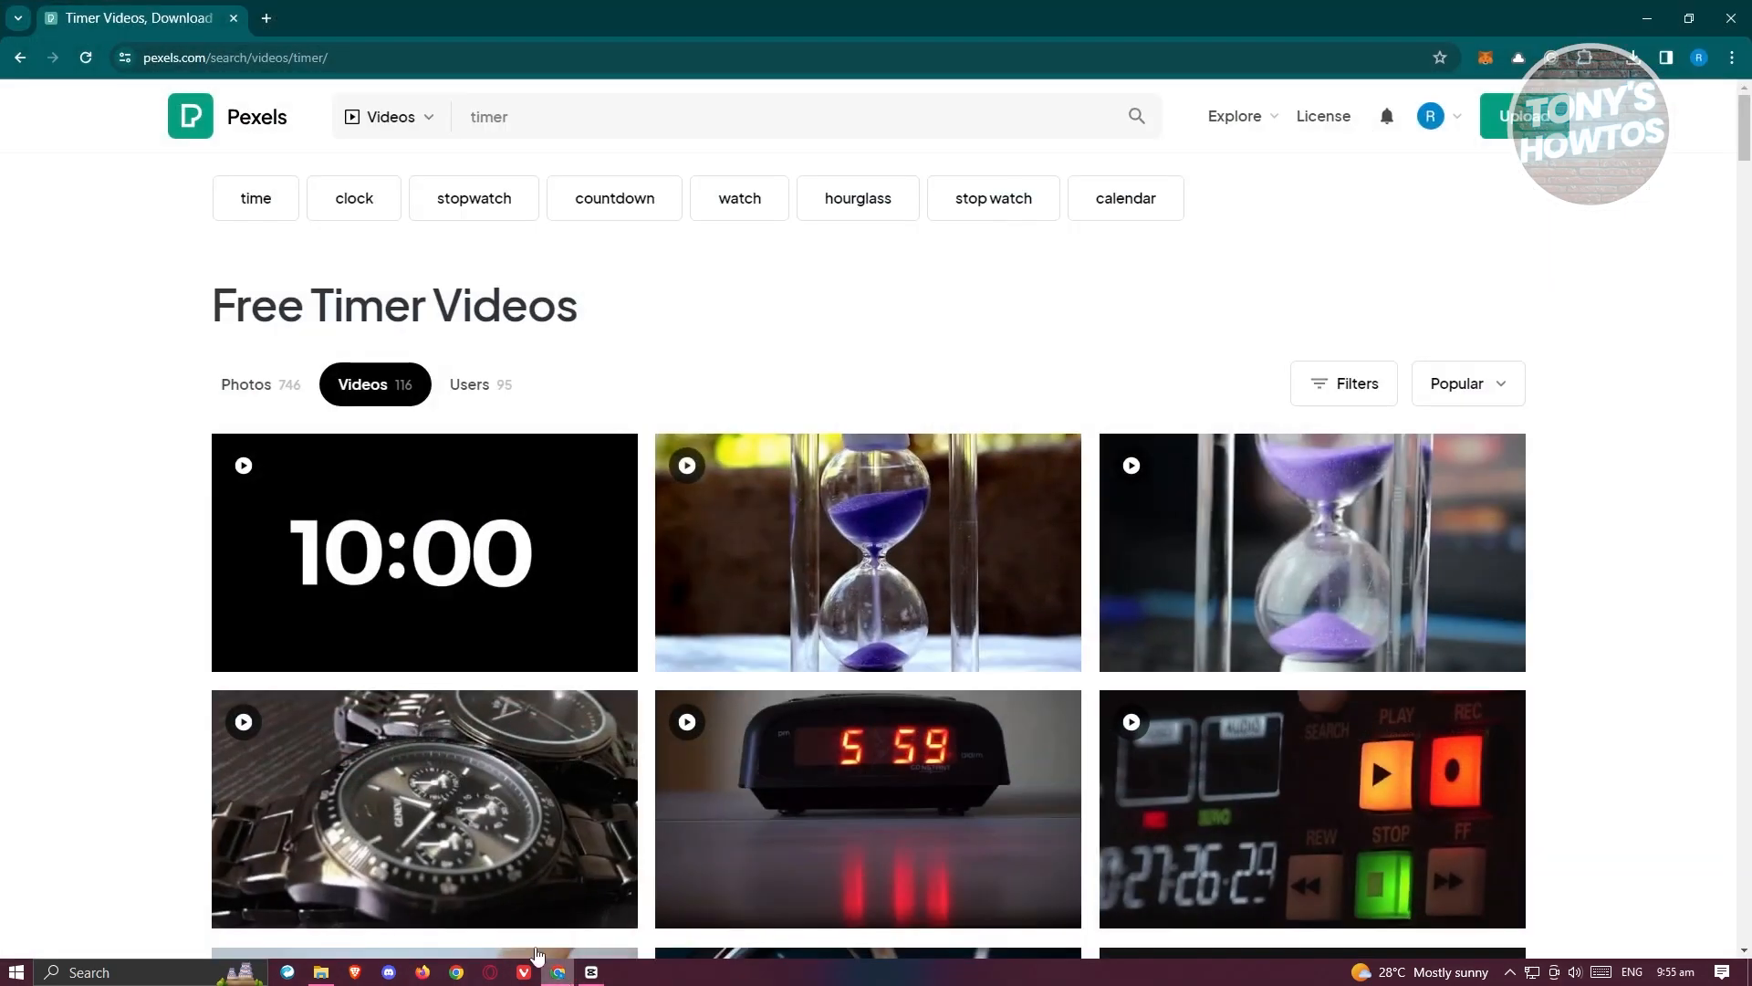
mouse_move(414, 497)
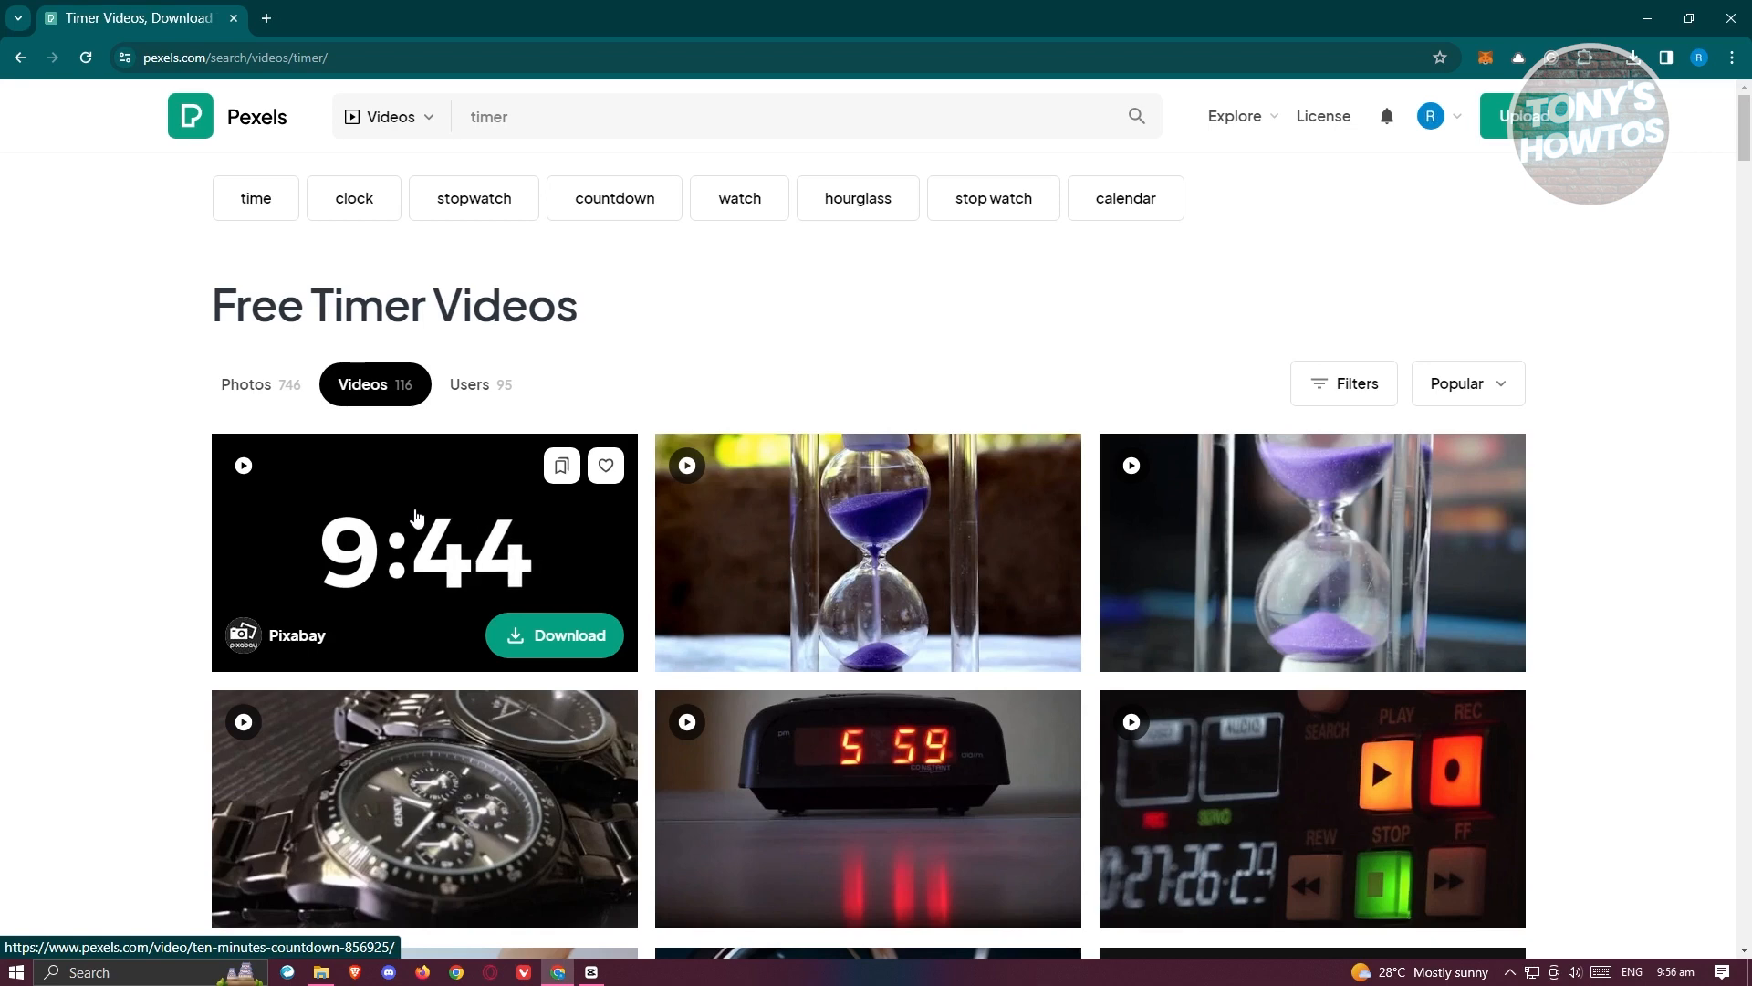
click(422, 552)
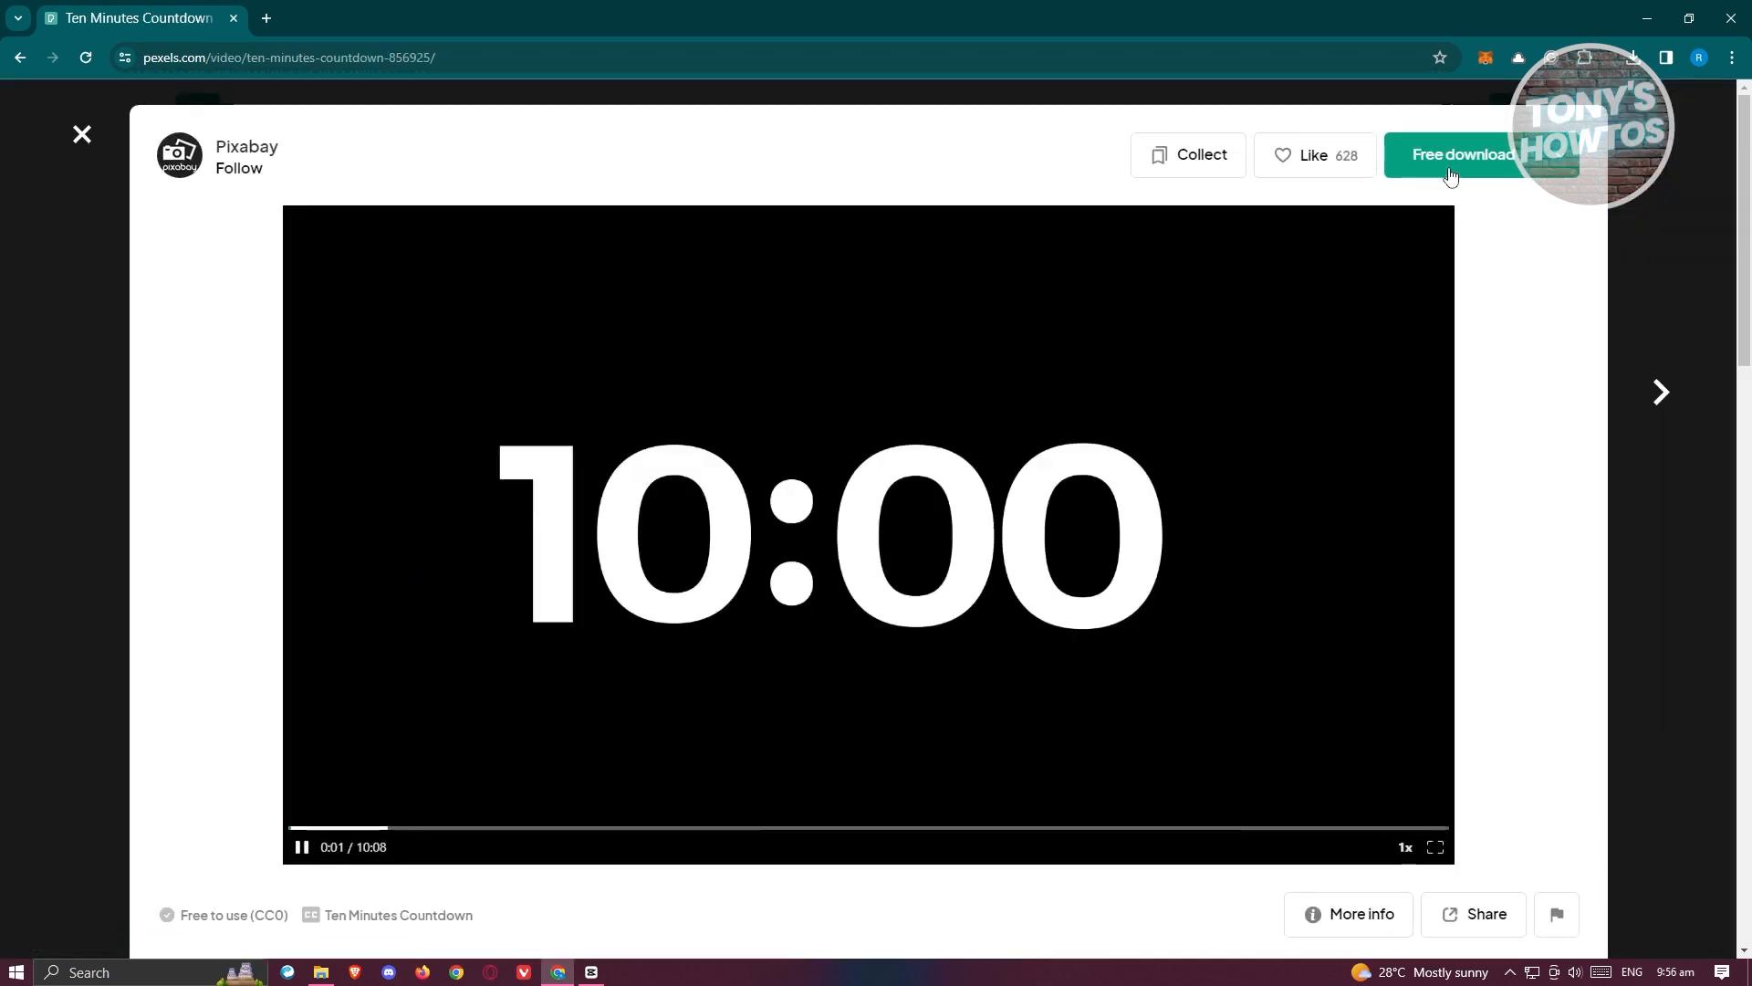
click(1458, 155)
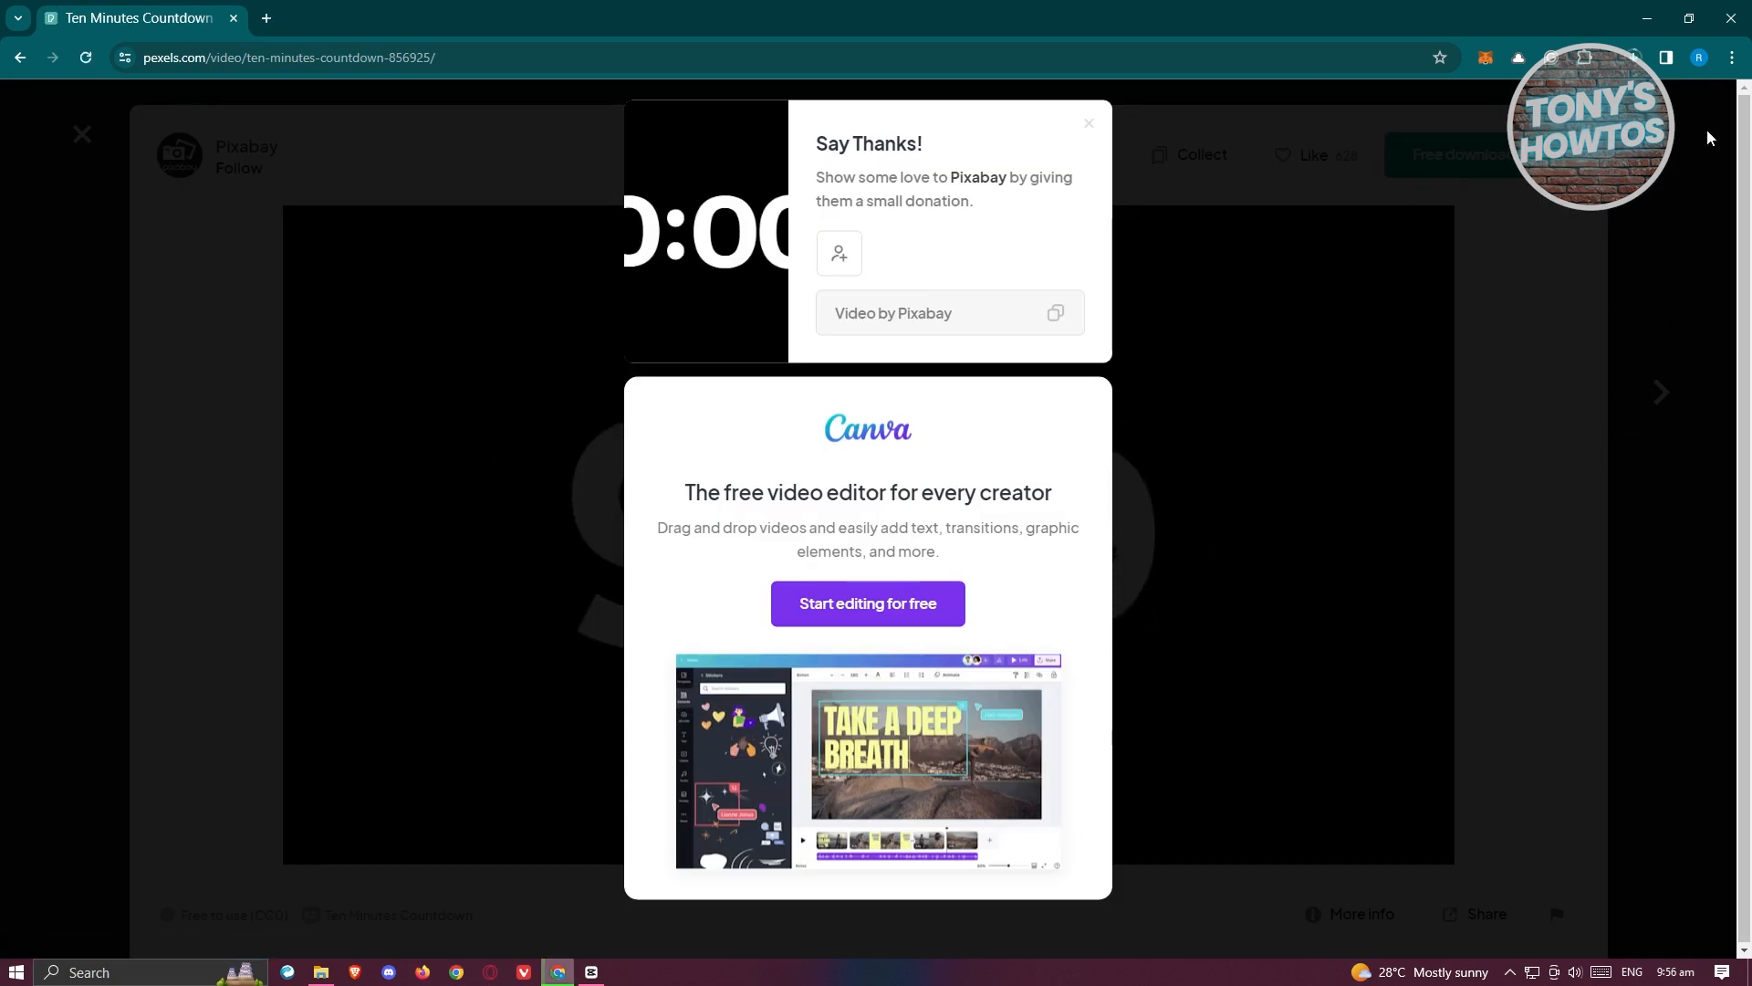
mouse_move(320, 971)
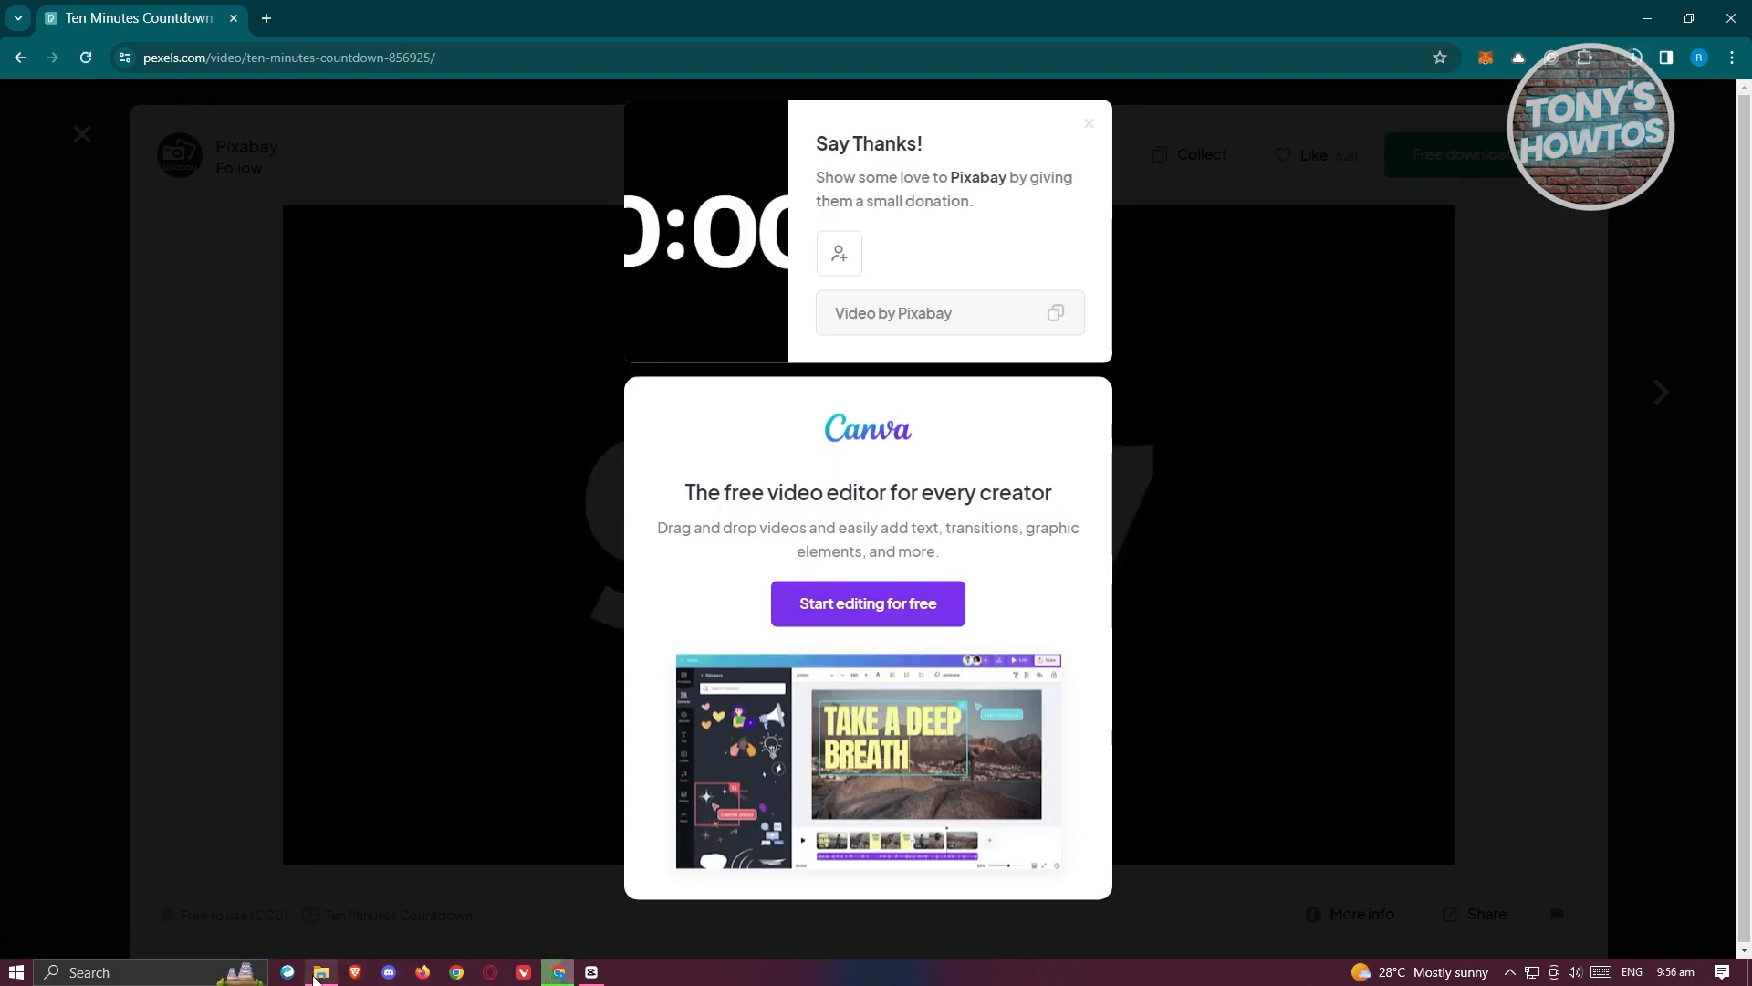
click(1632, 56)
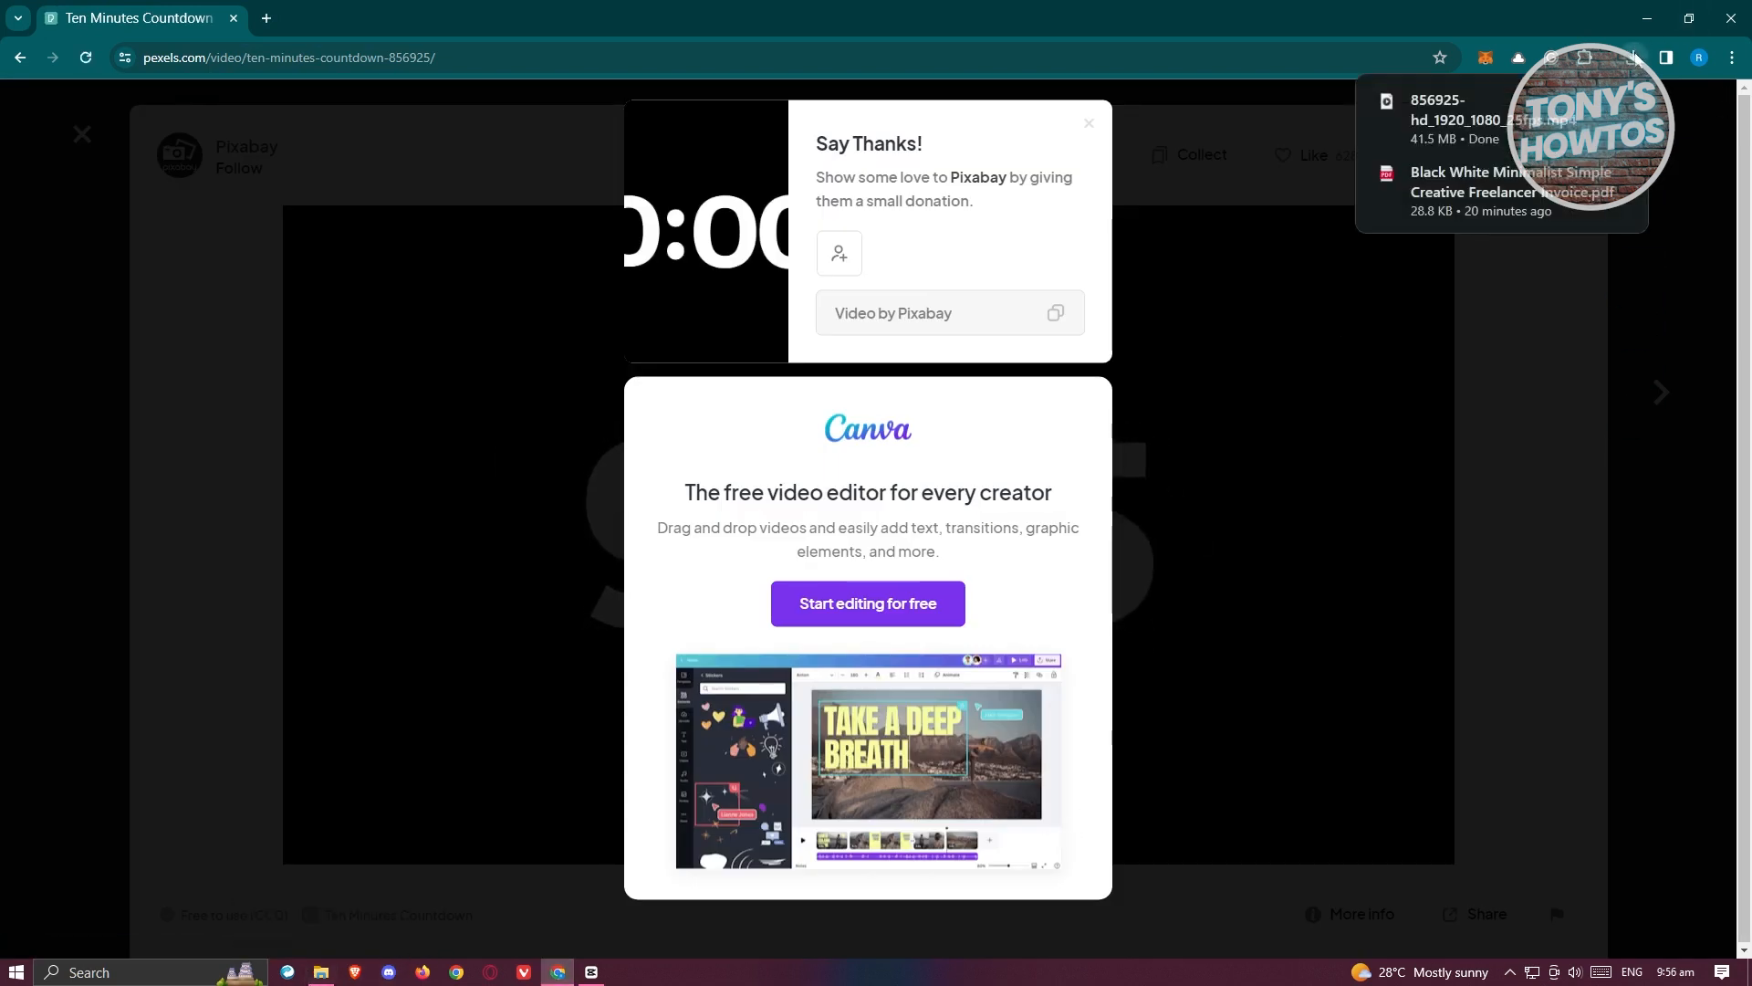
Step: Locate the downloaded 856925 mp4 under Today in Downloads, then return to CapCut
click(319, 971)
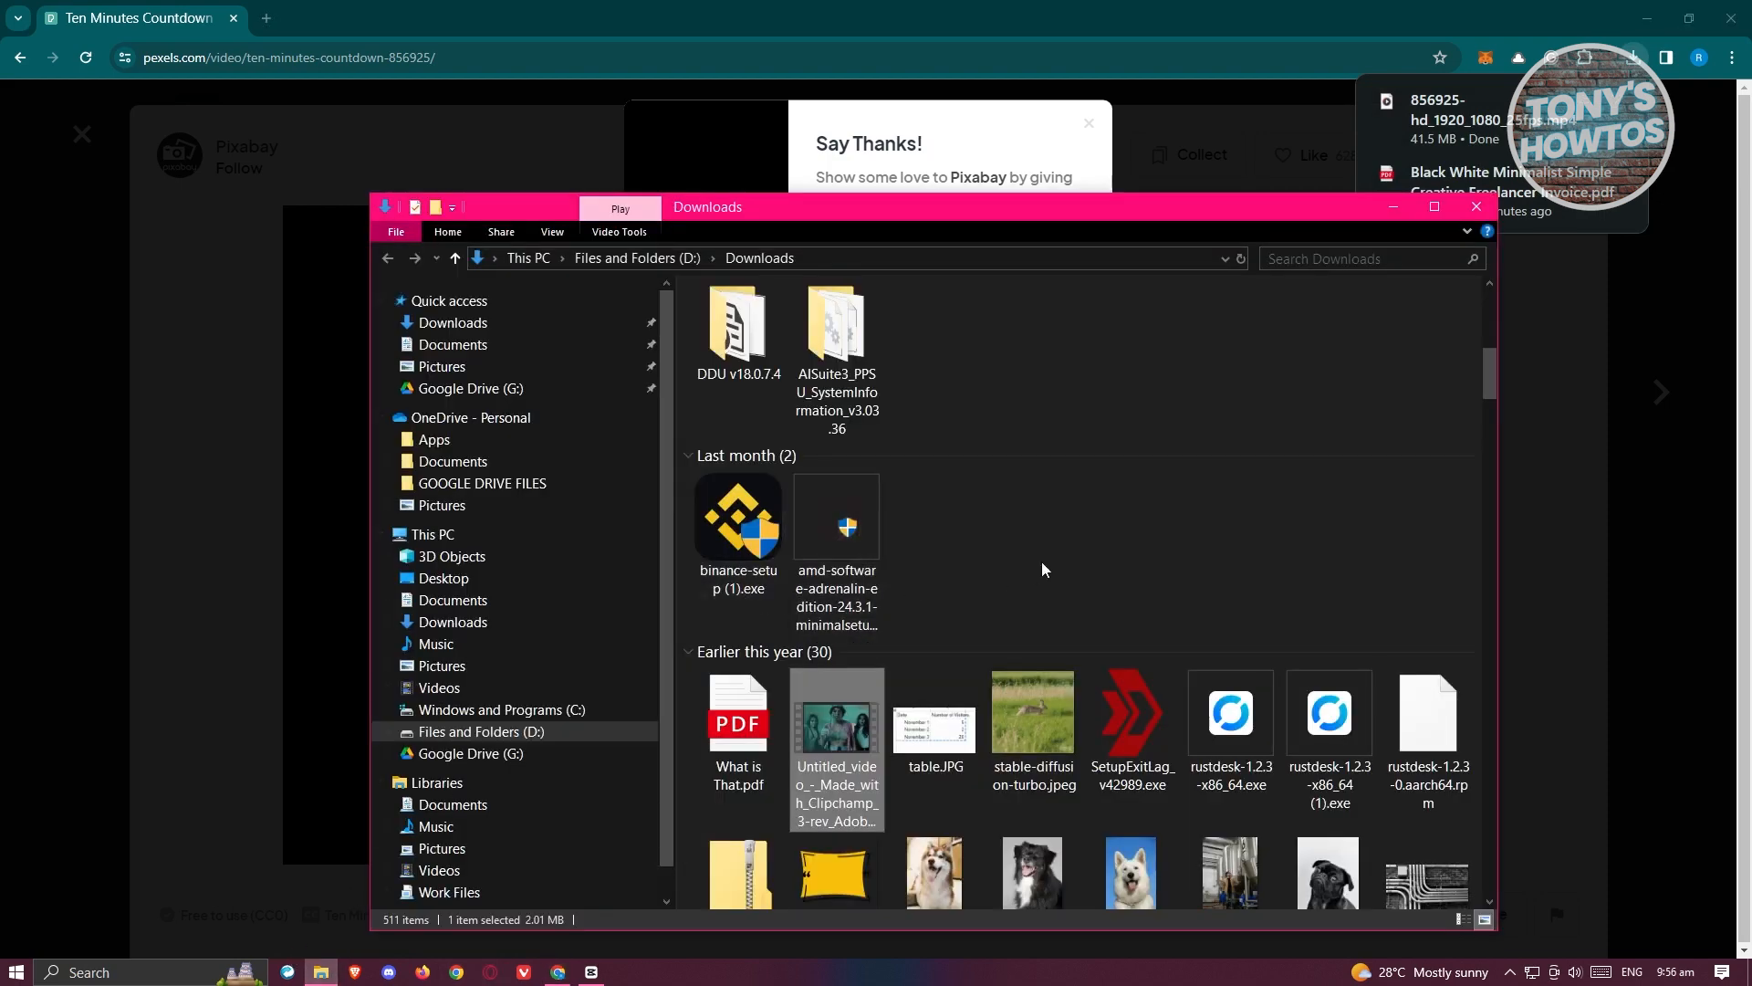
scroll(up, 3)
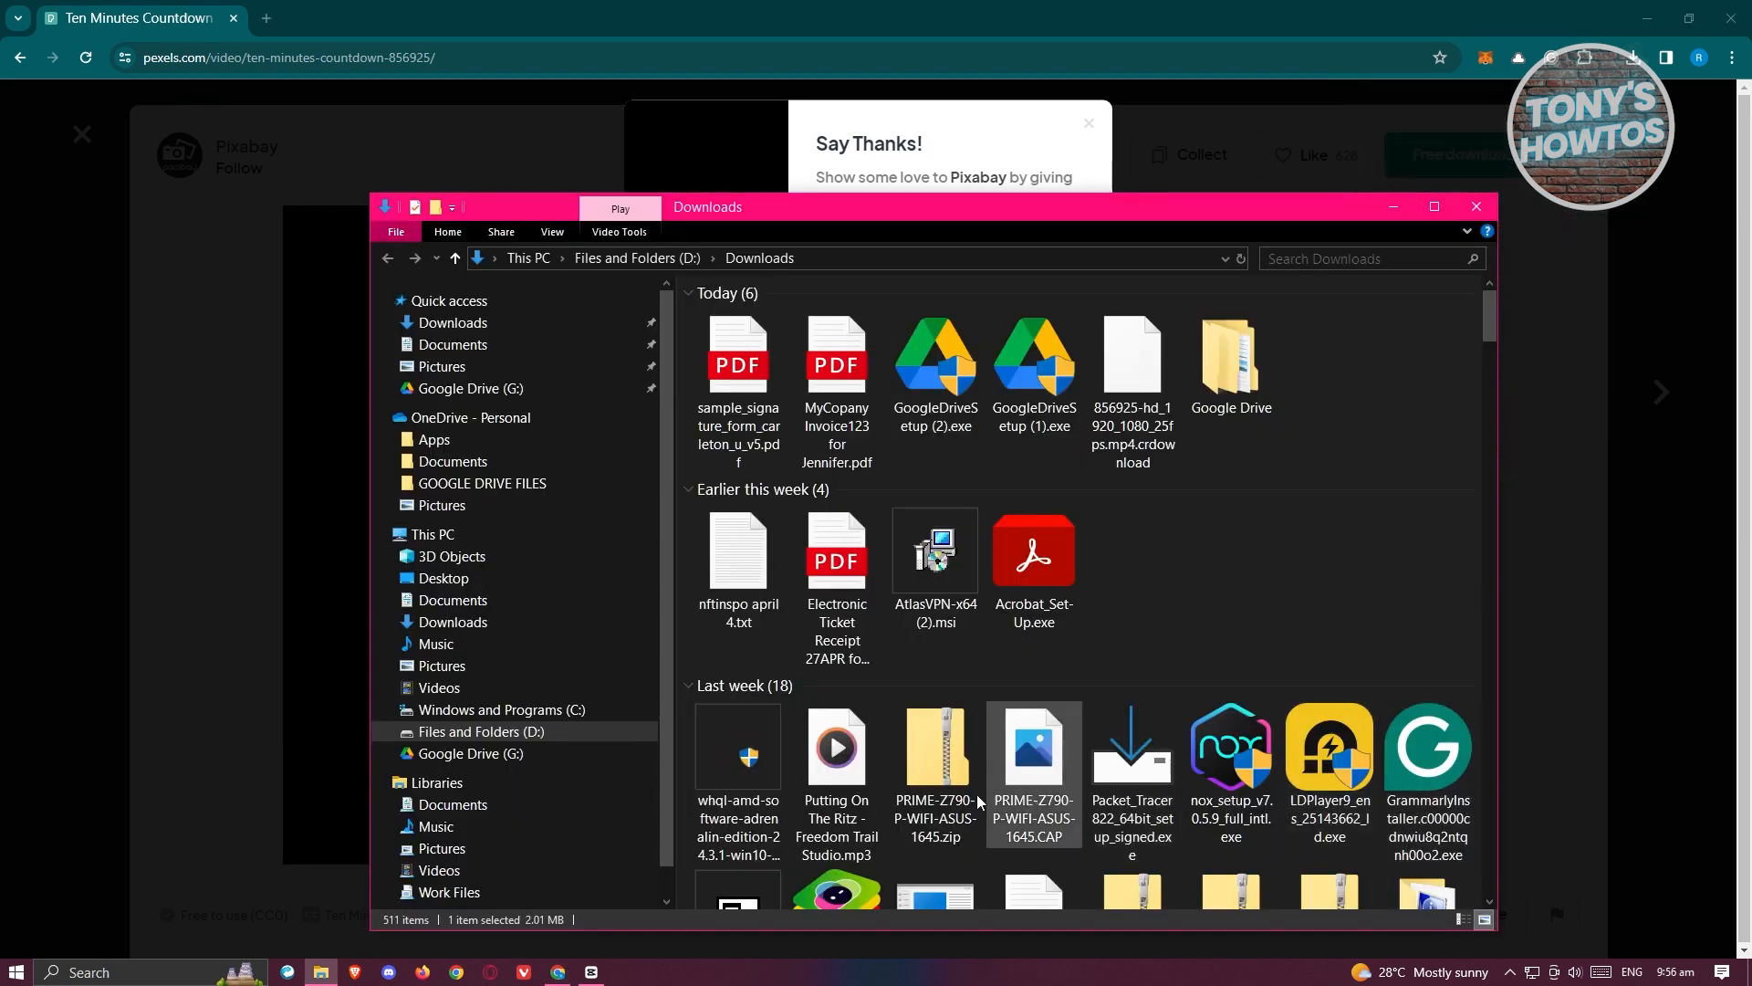
scroll(down, 3)
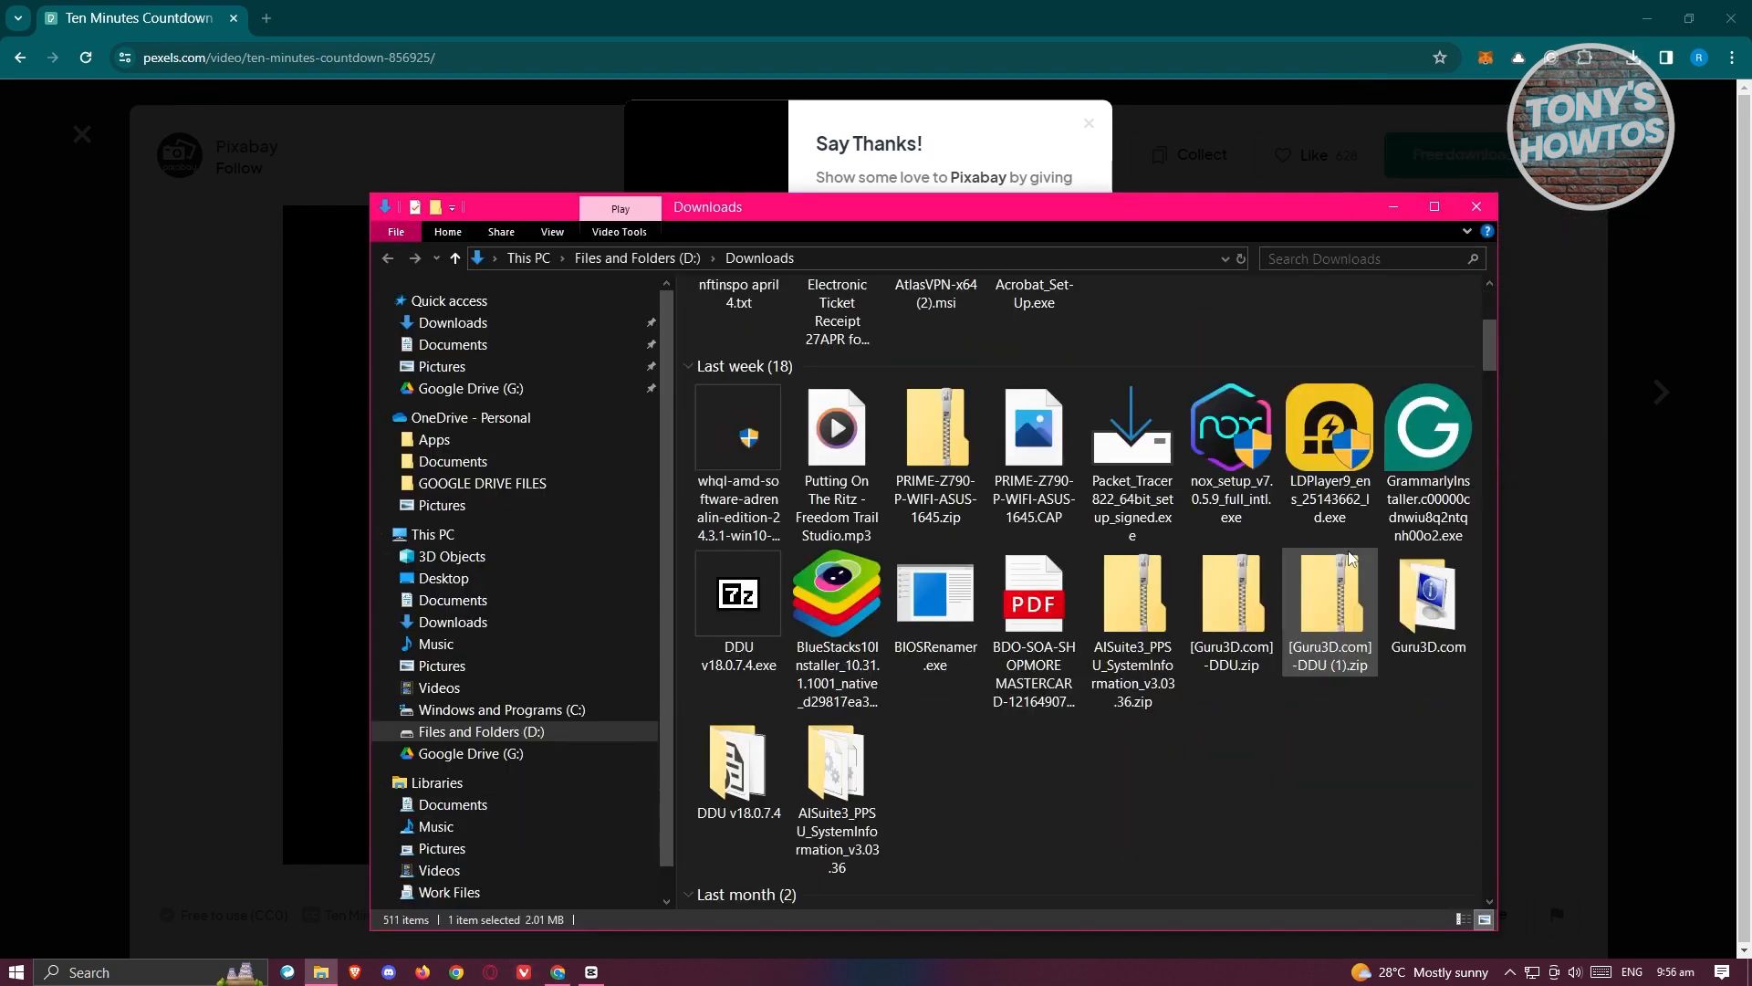
scroll(down, 3)
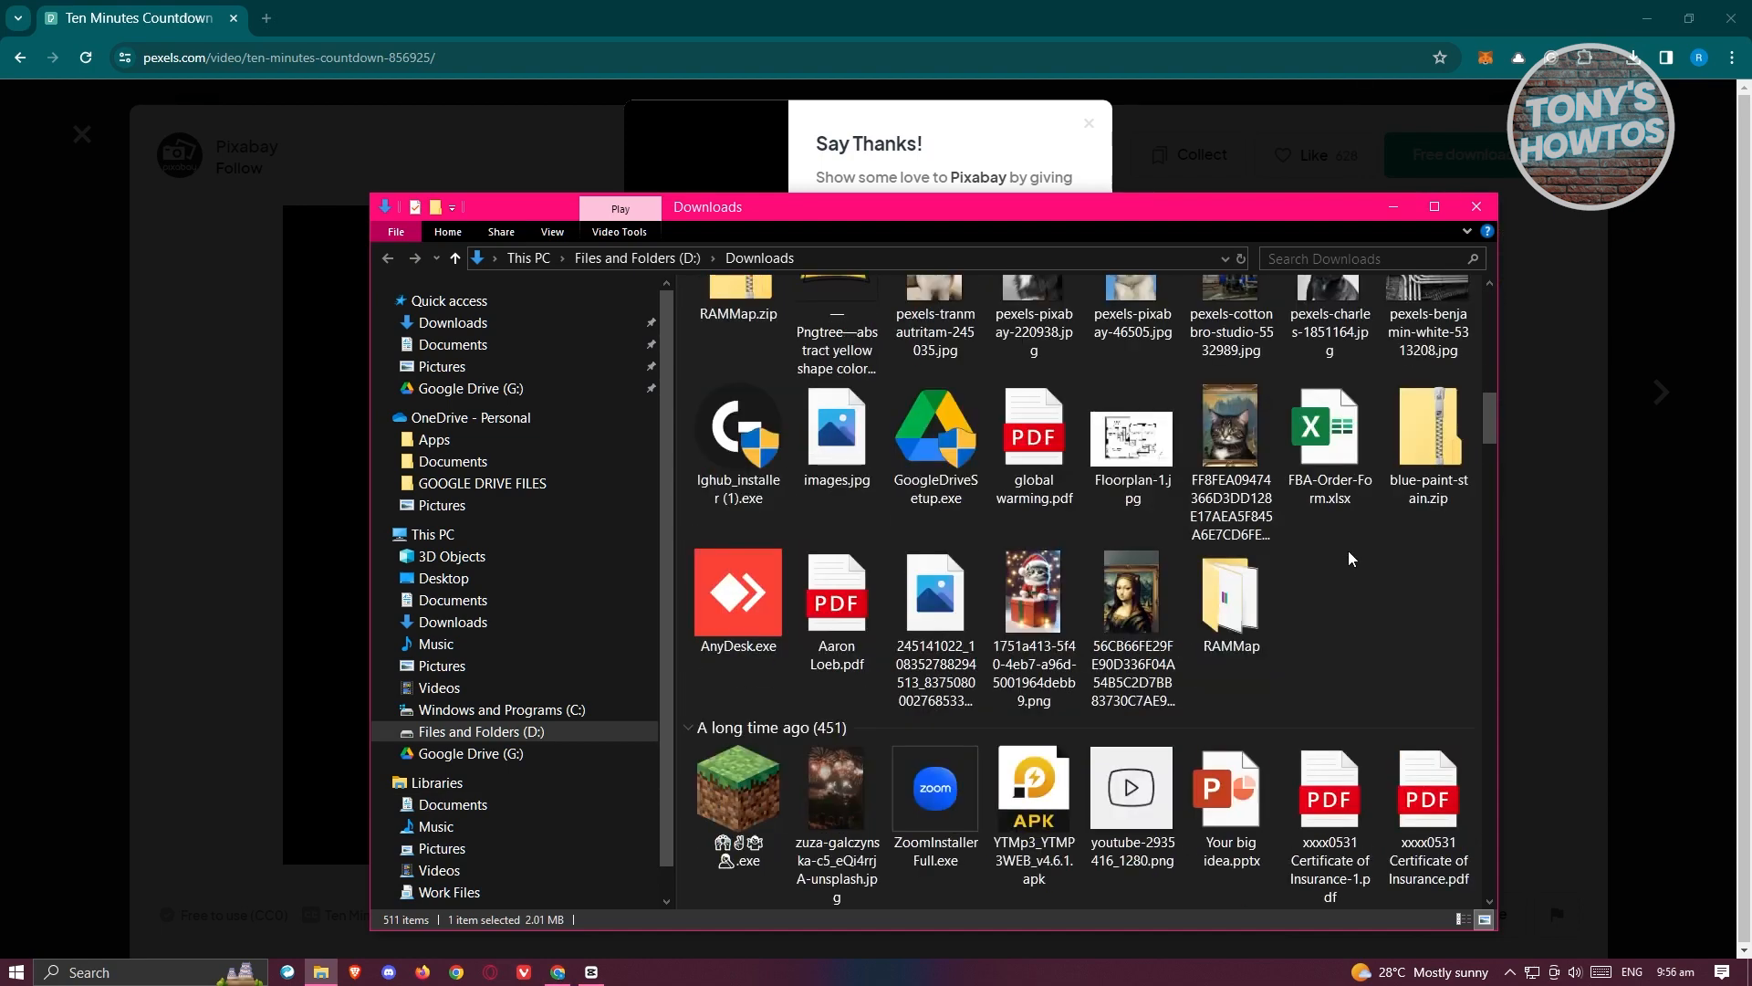
scroll(up, 3)
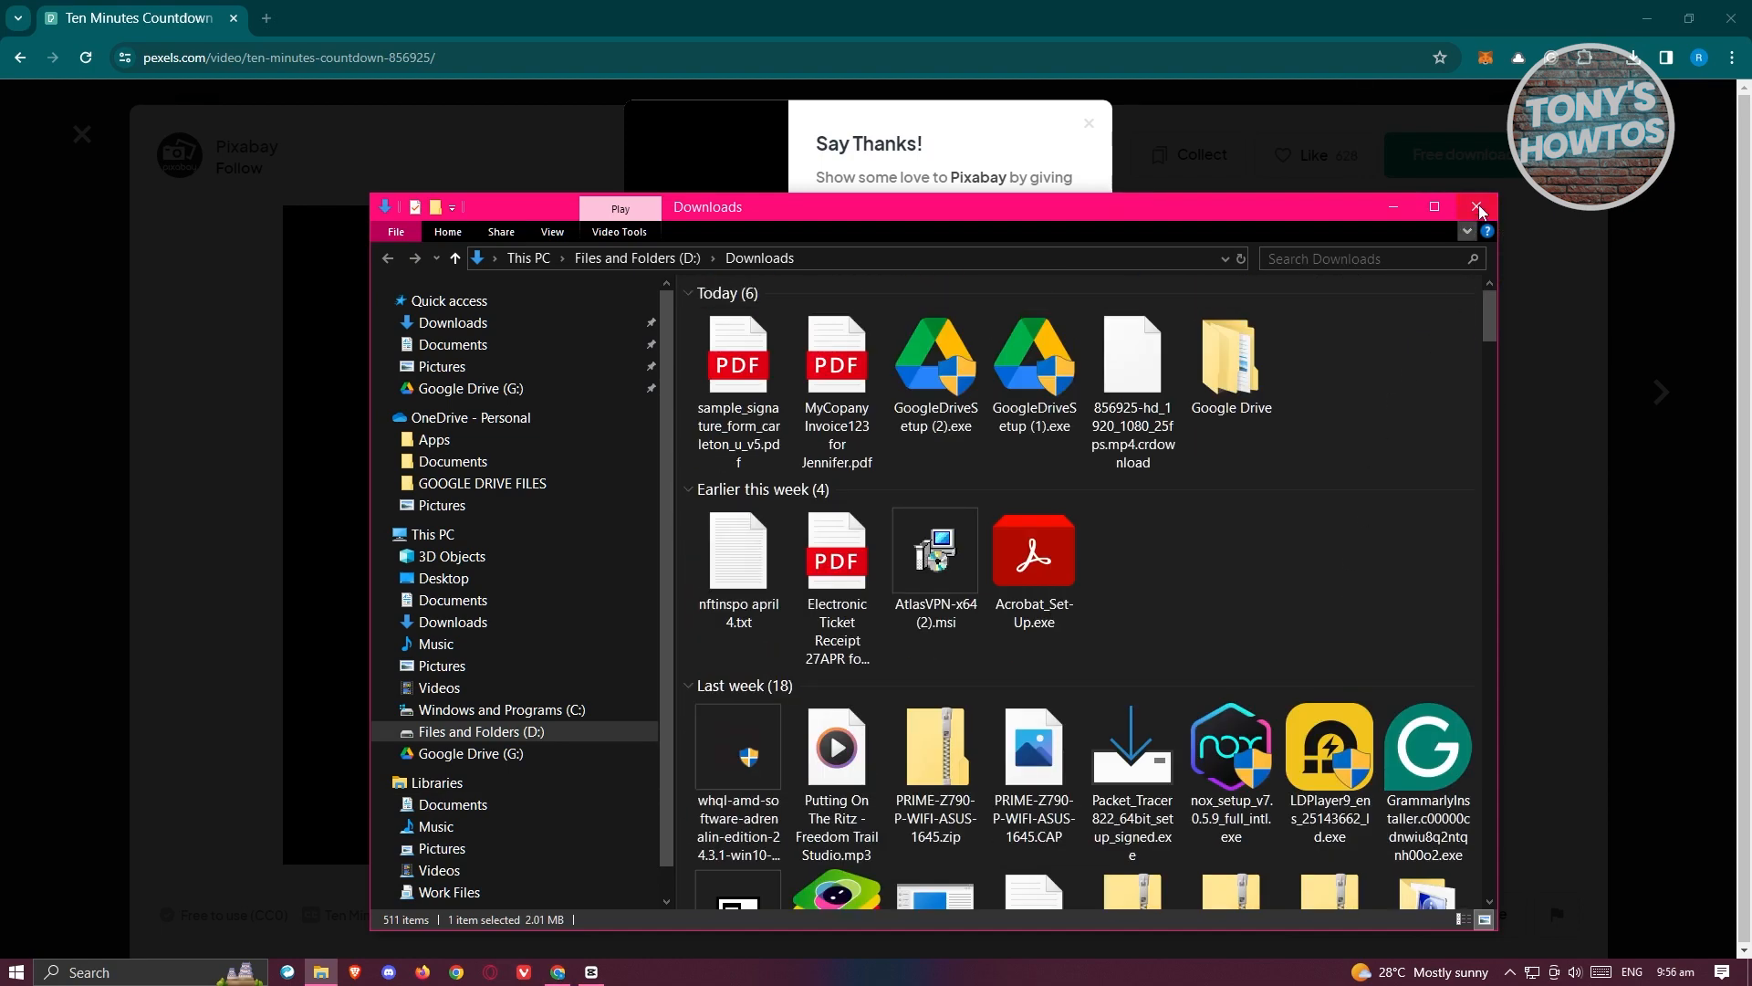
click(1477, 208)
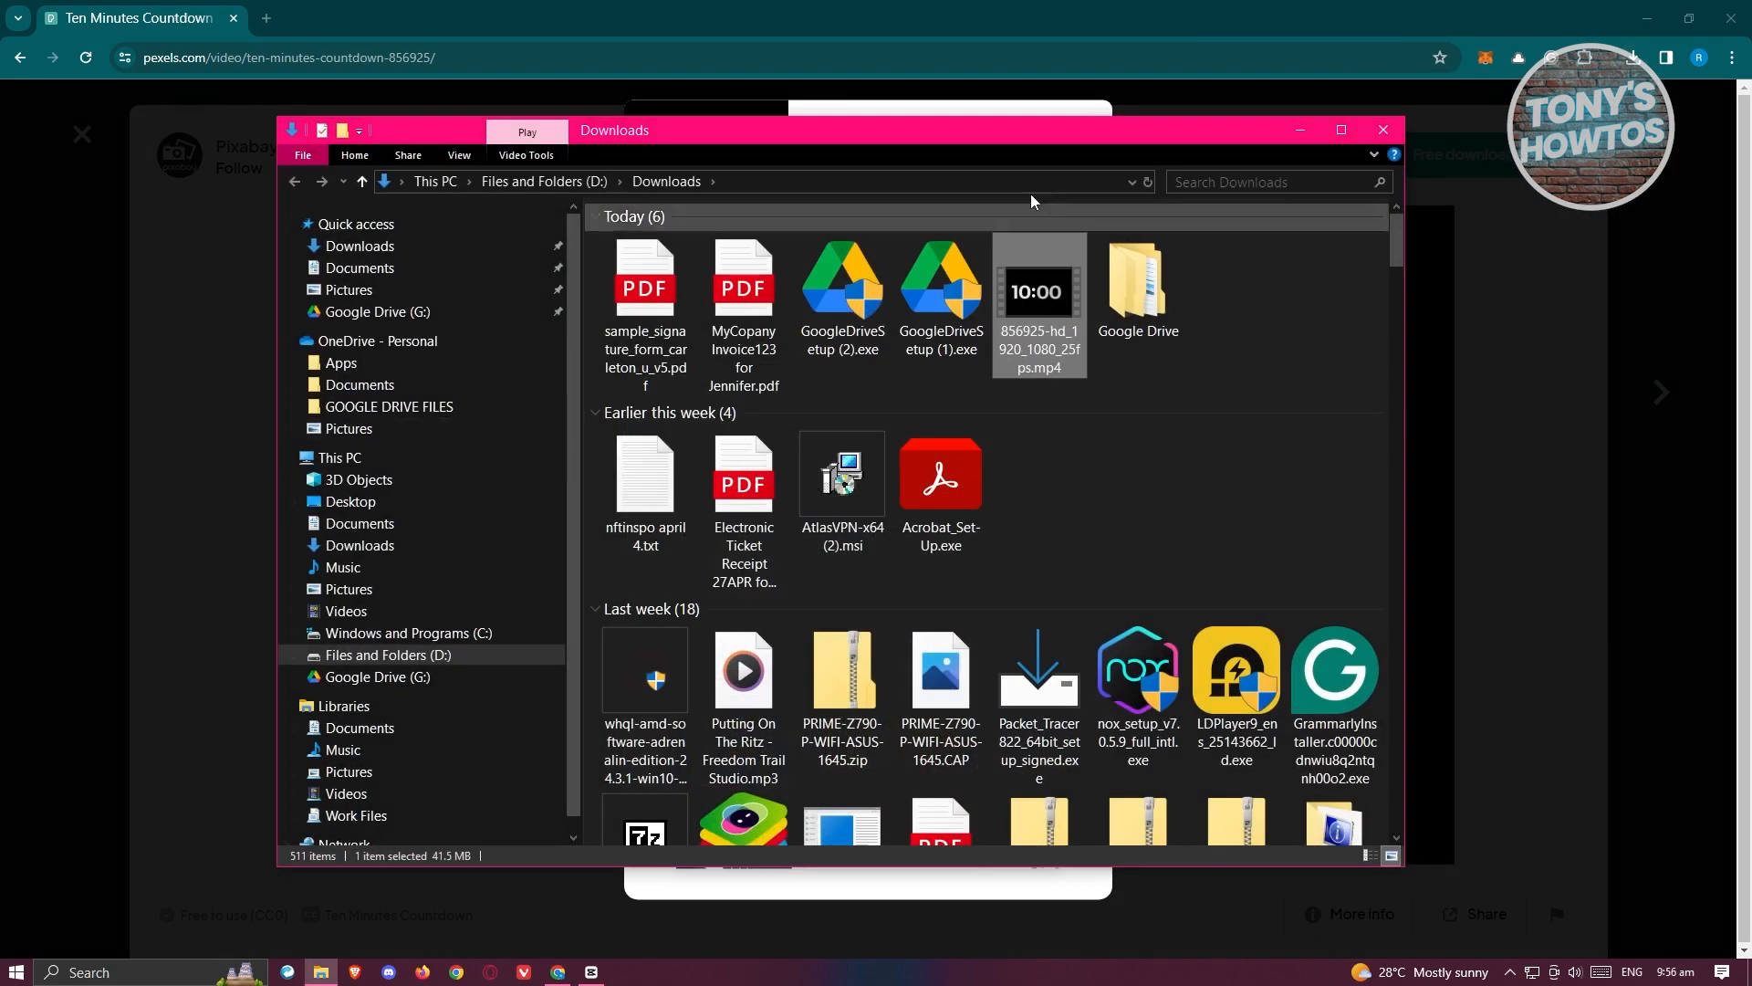
click(591, 970)
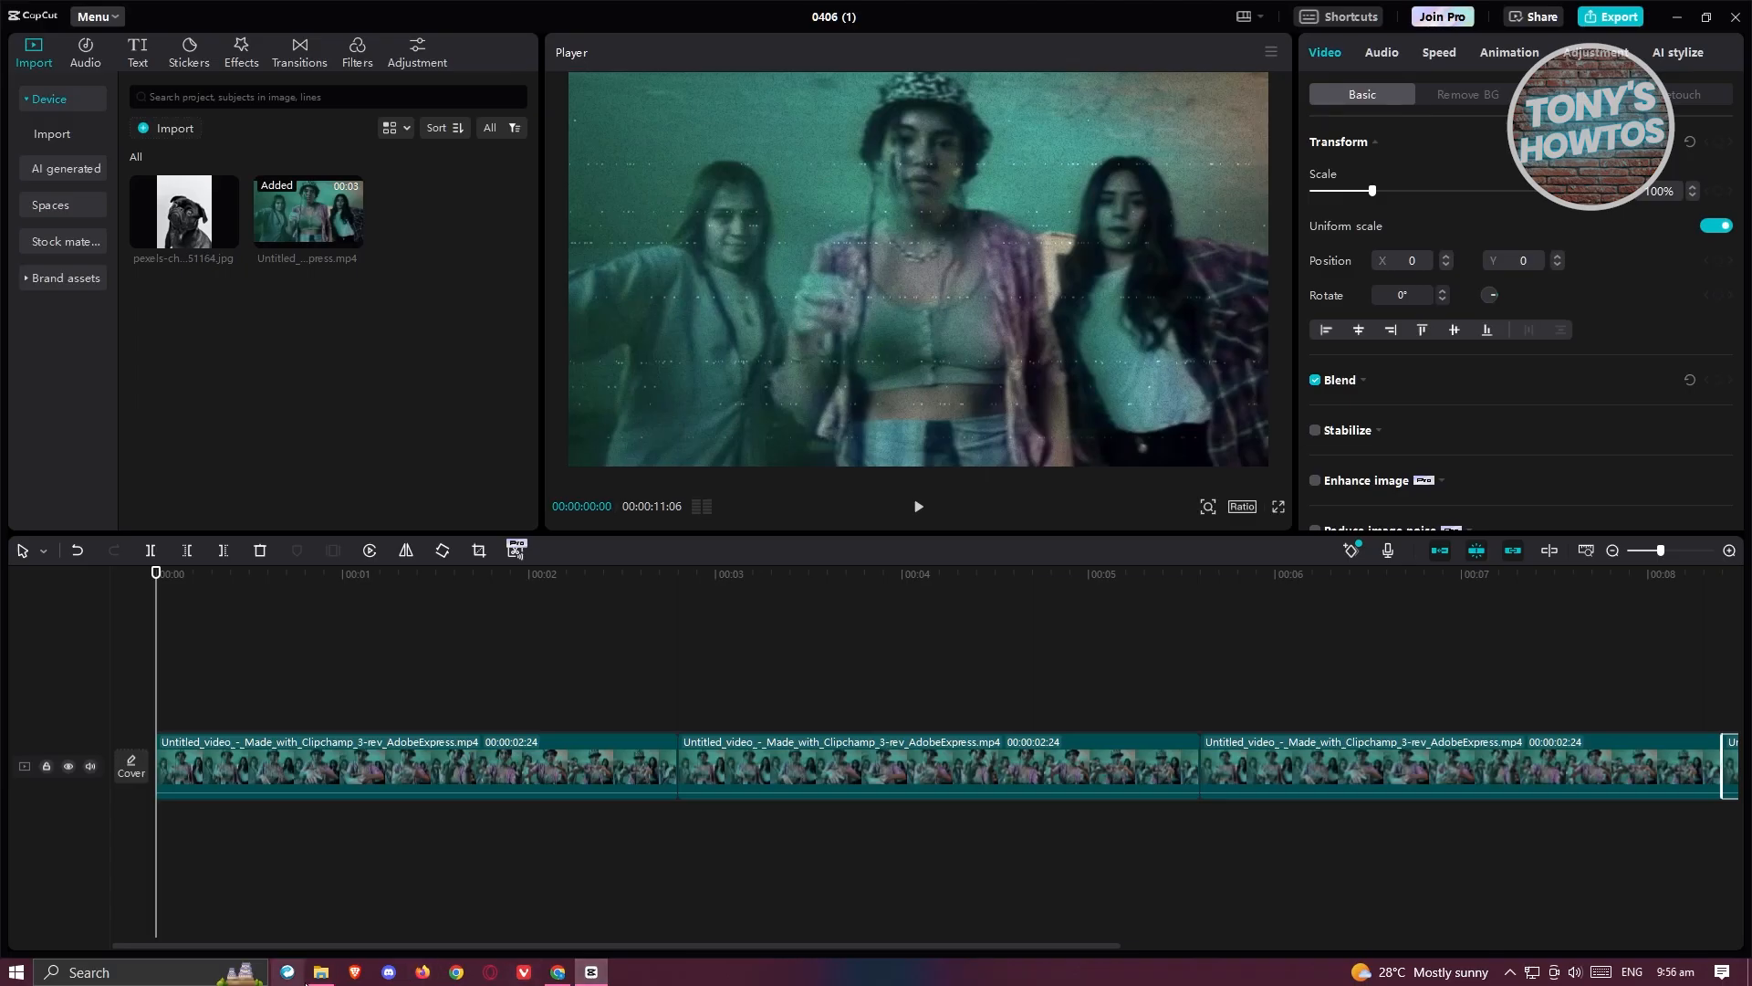
Step: Add the countdown video above the dance clips and expand its Blend section under Video > Basic
click(319, 971)
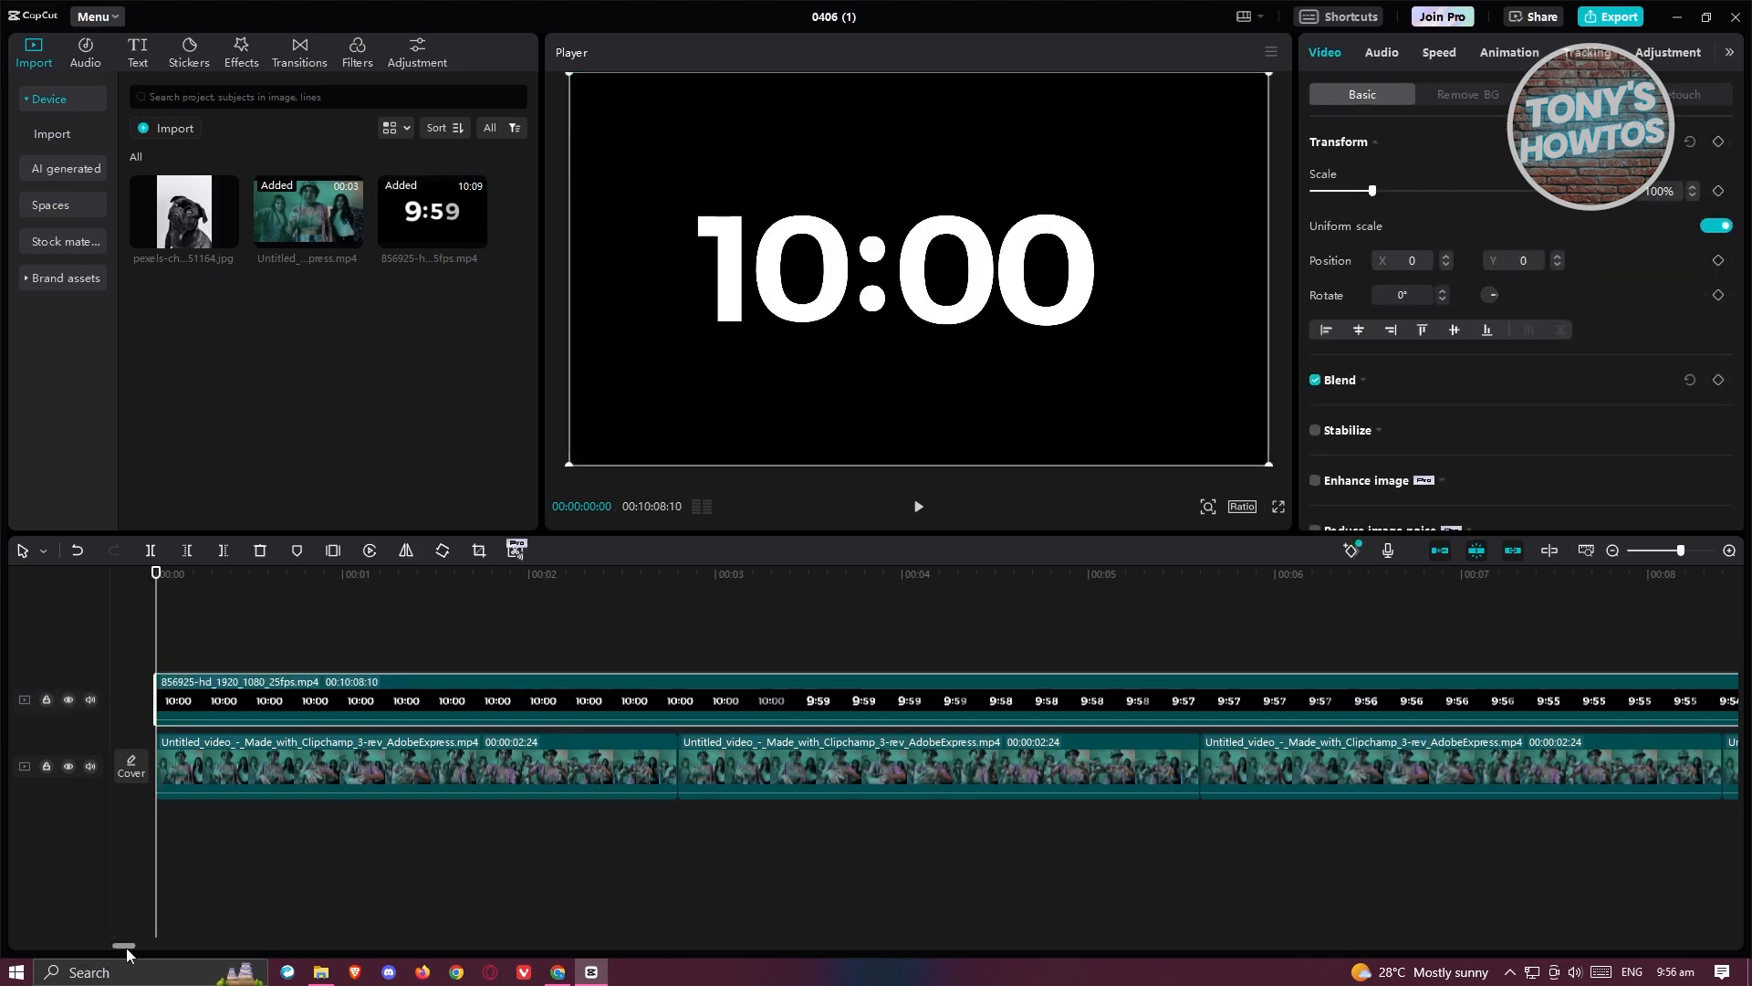
mouse_move(1486, 94)
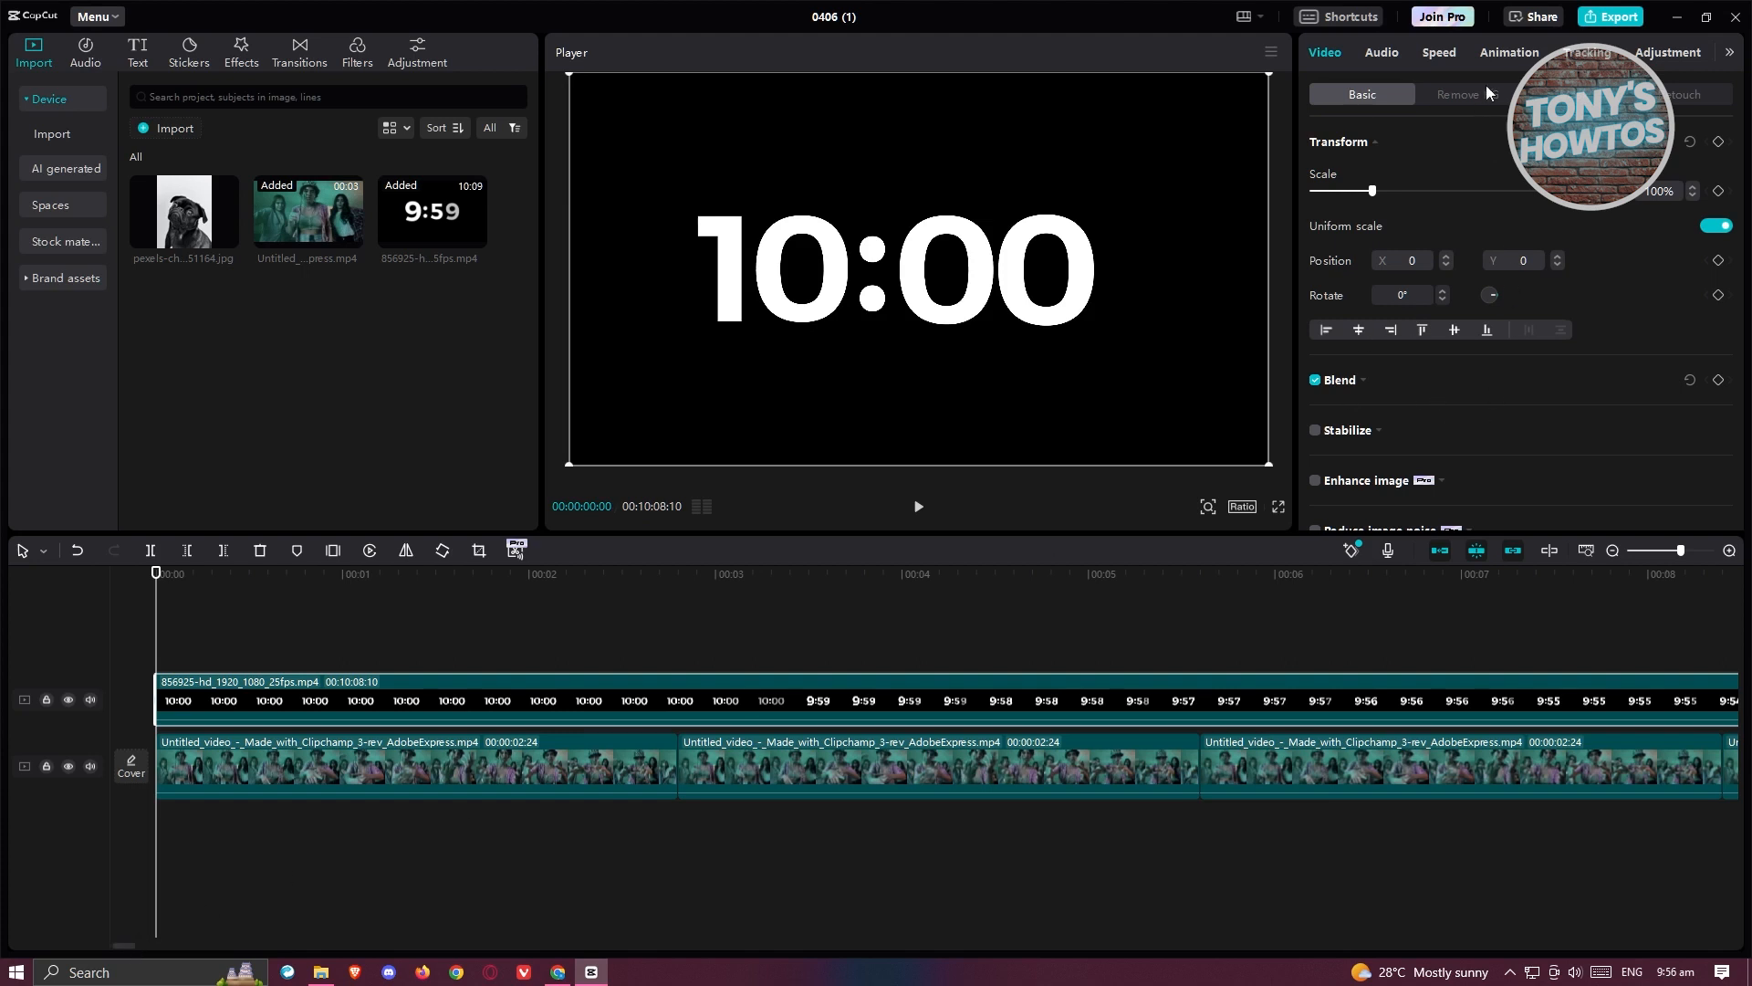
click(1666, 51)
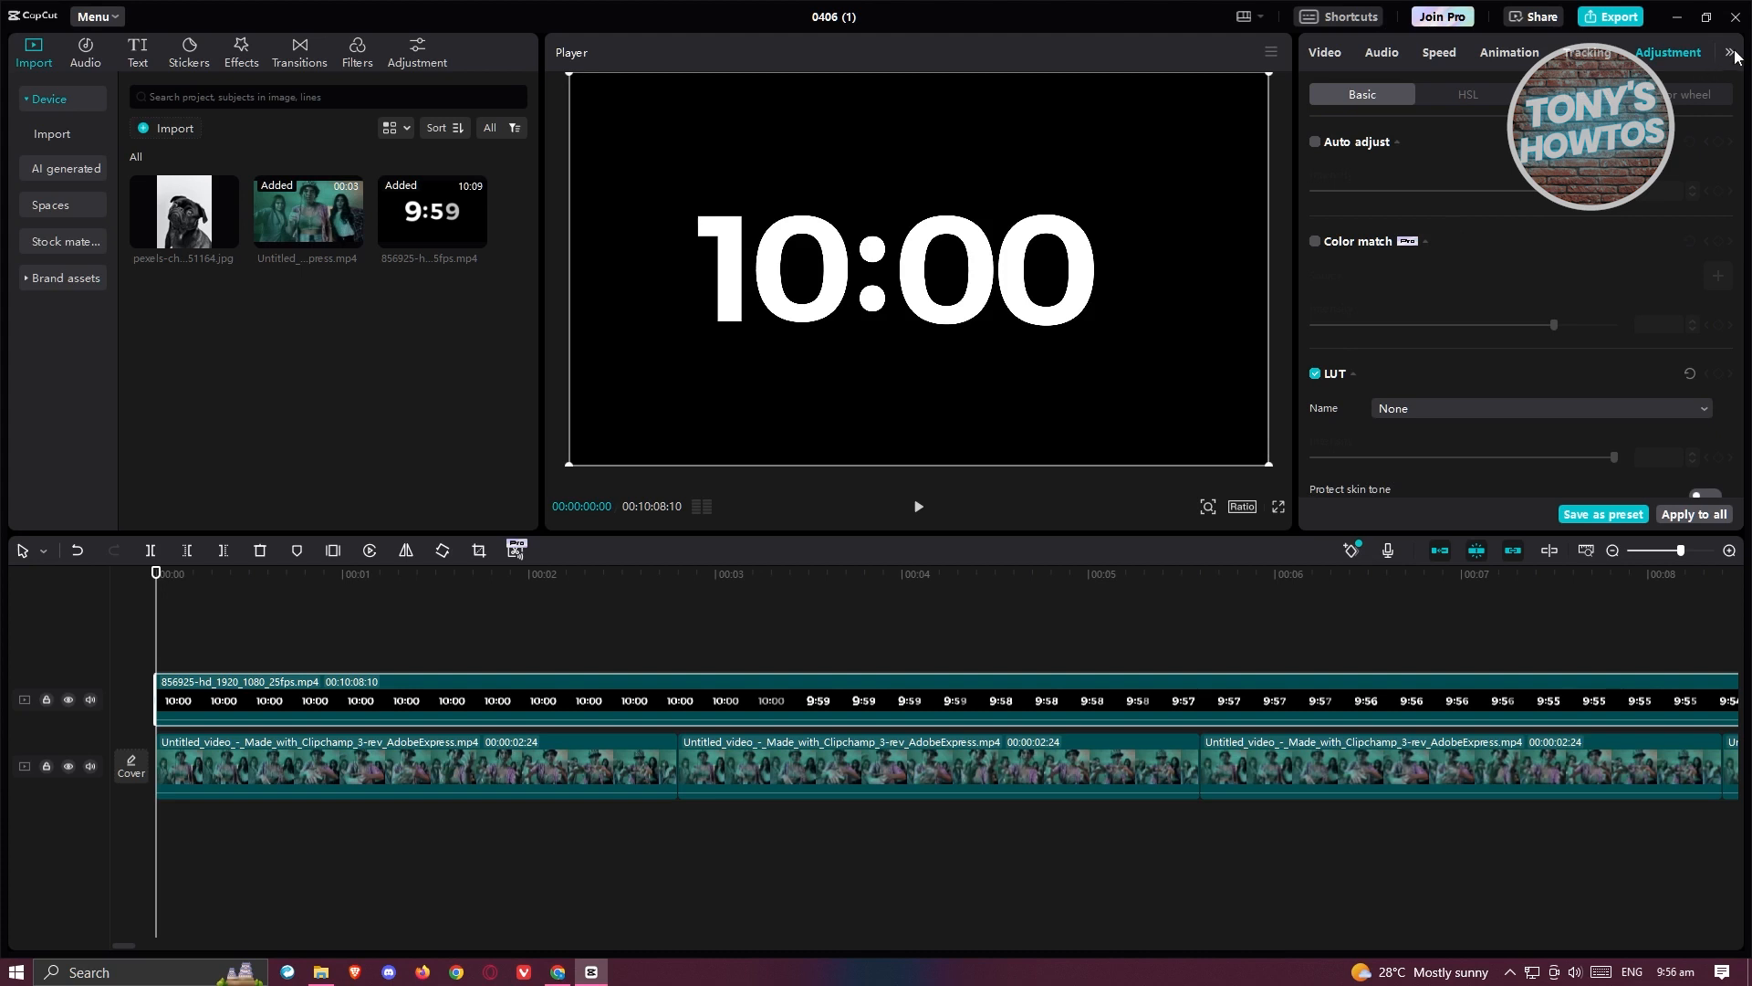
click(1735, 53)
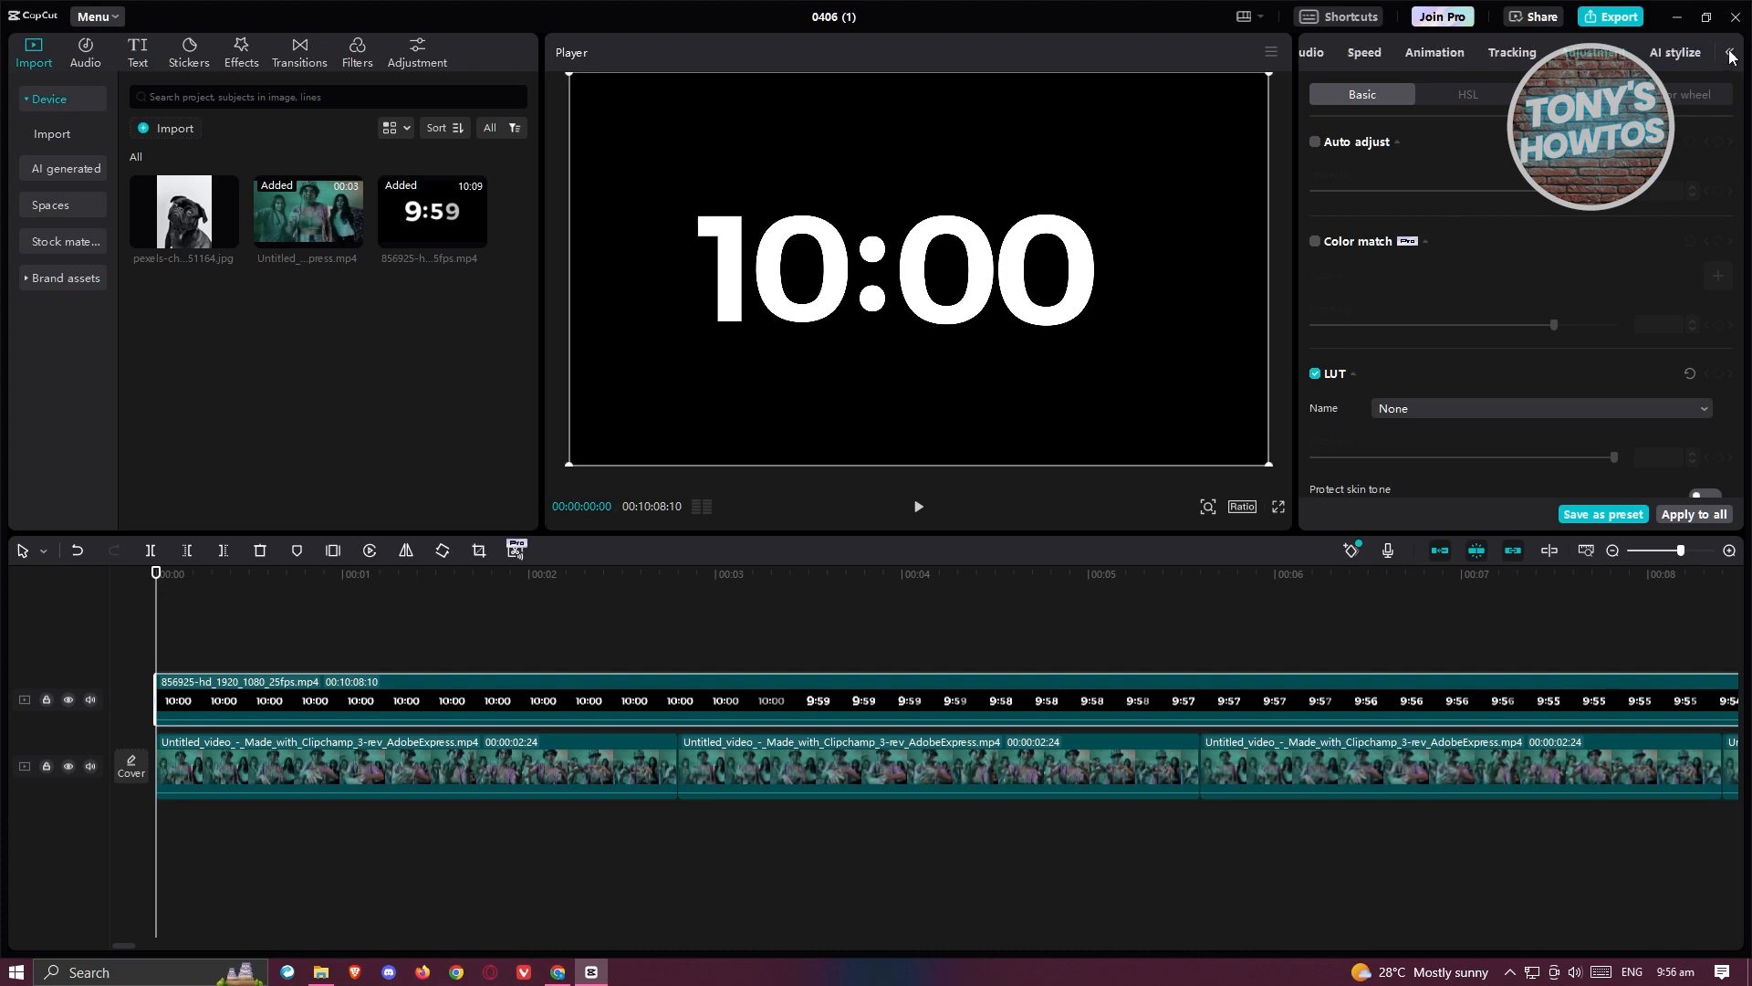
click(1324, 51)
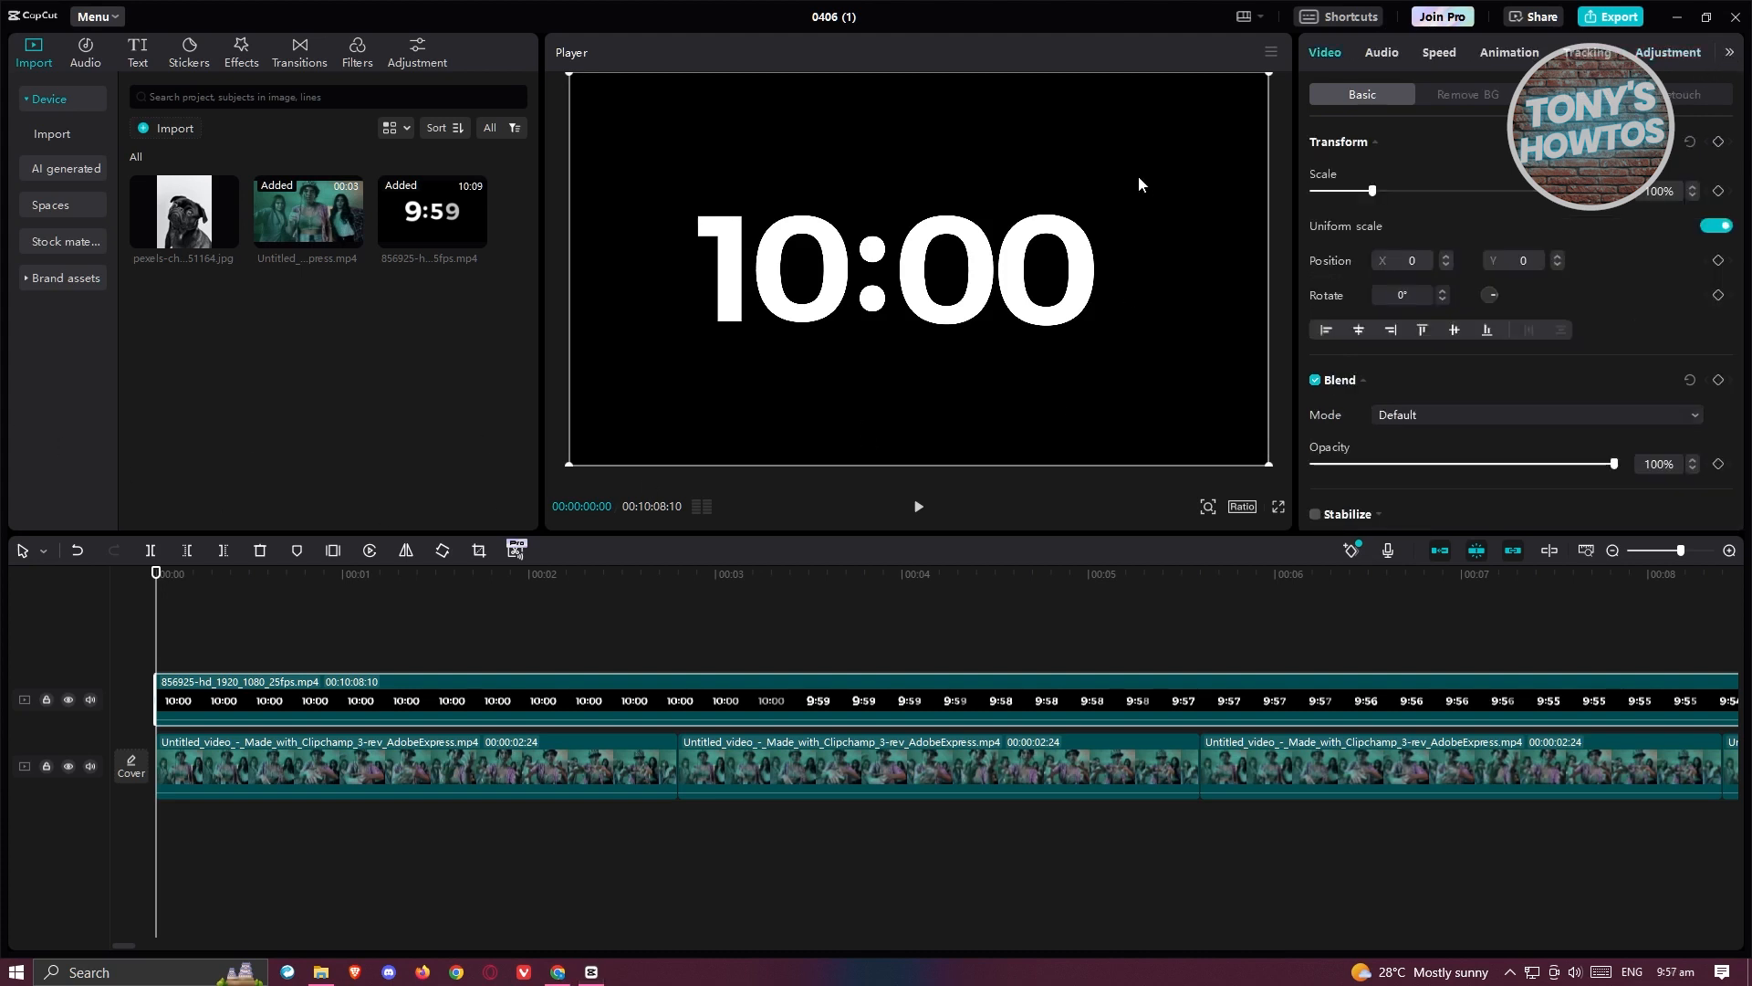
mouse_move(1338, 64)
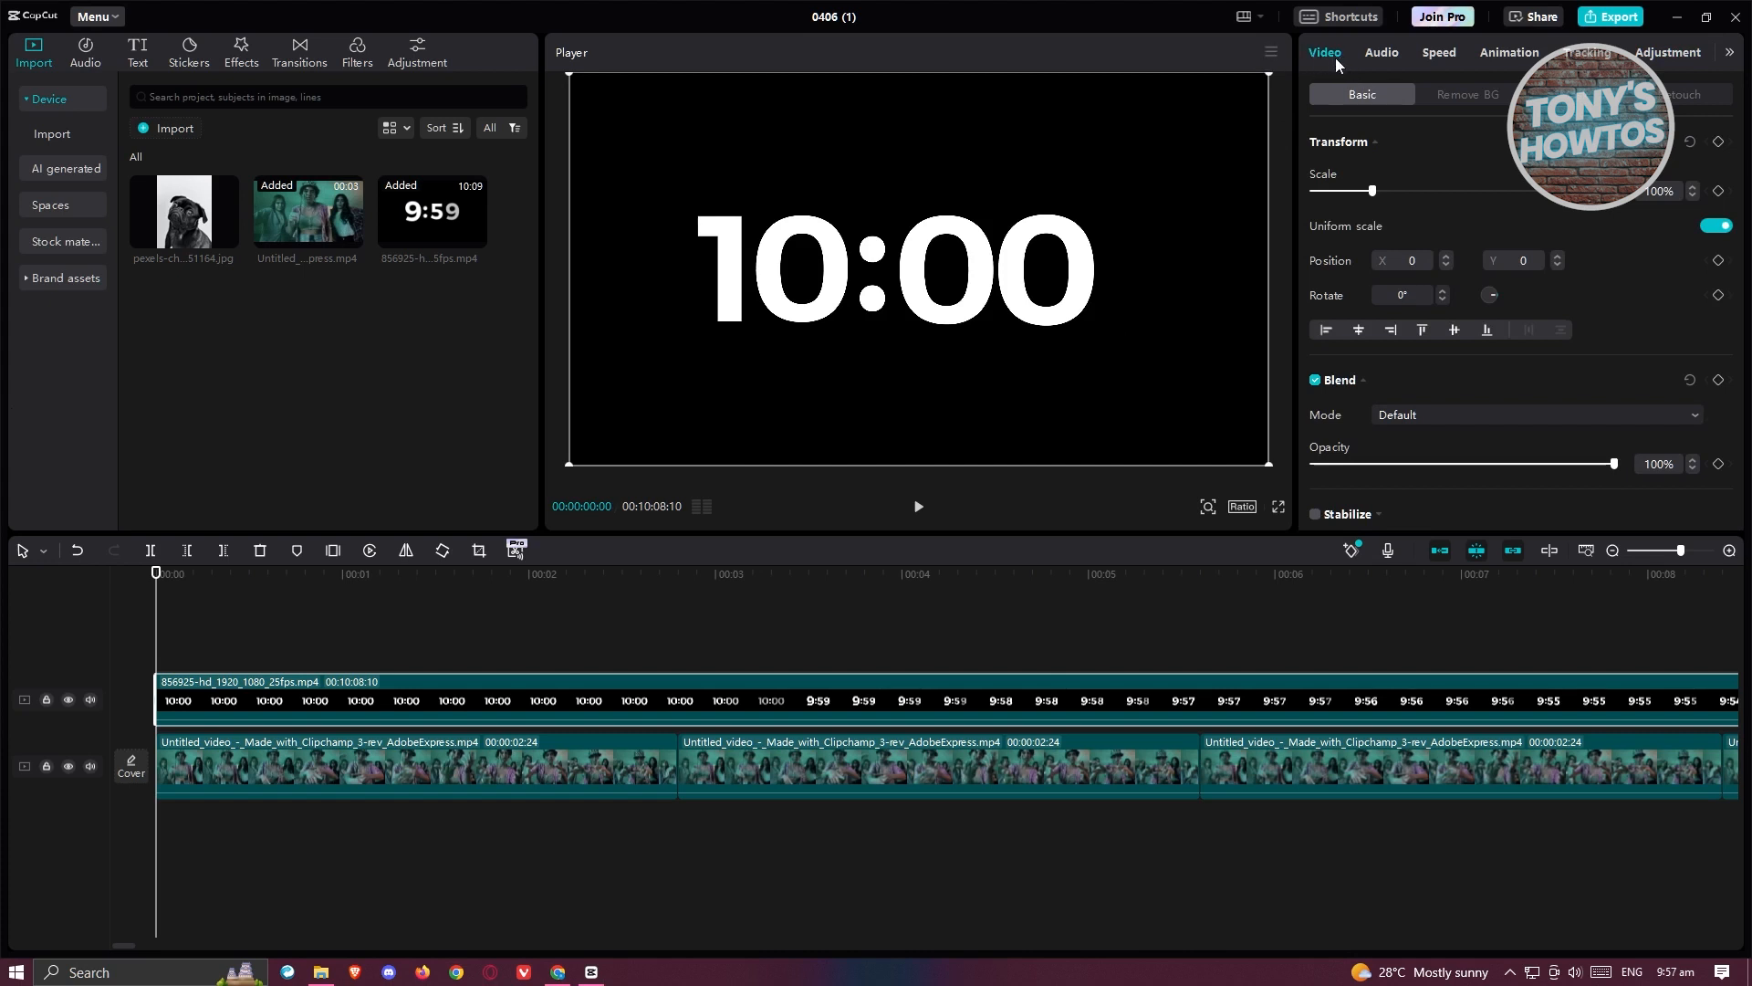
mouse_move(1523, 259)
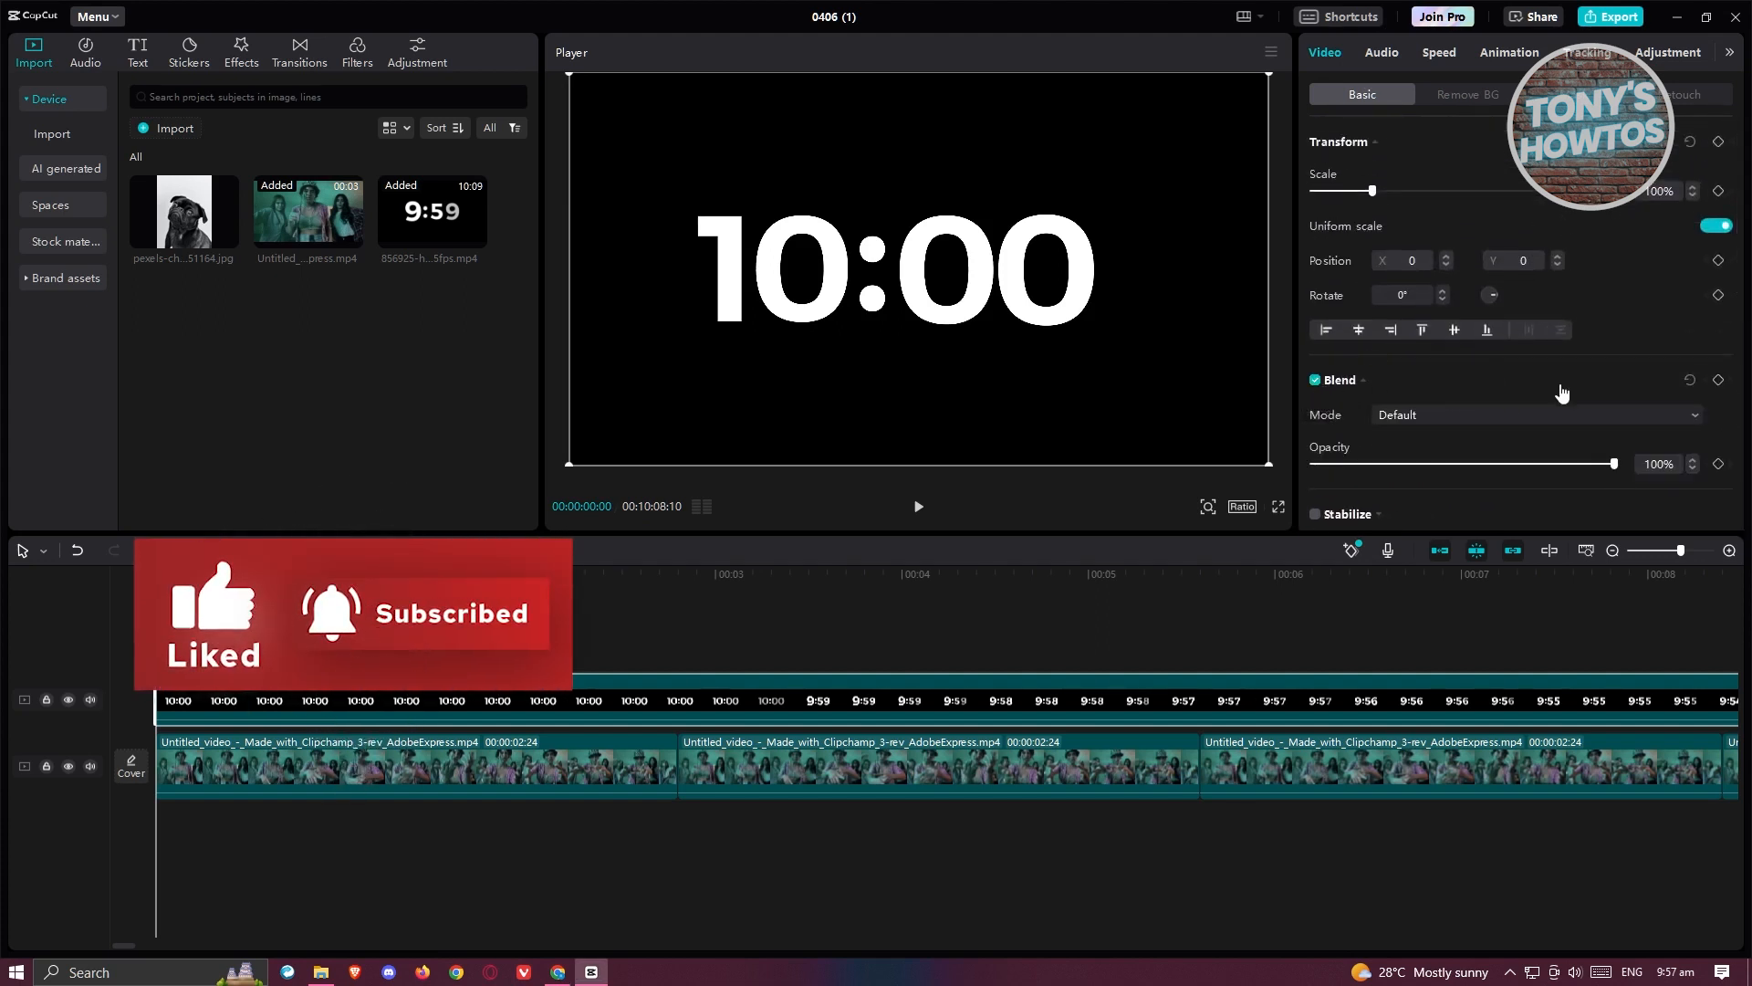
click(1537, 414)
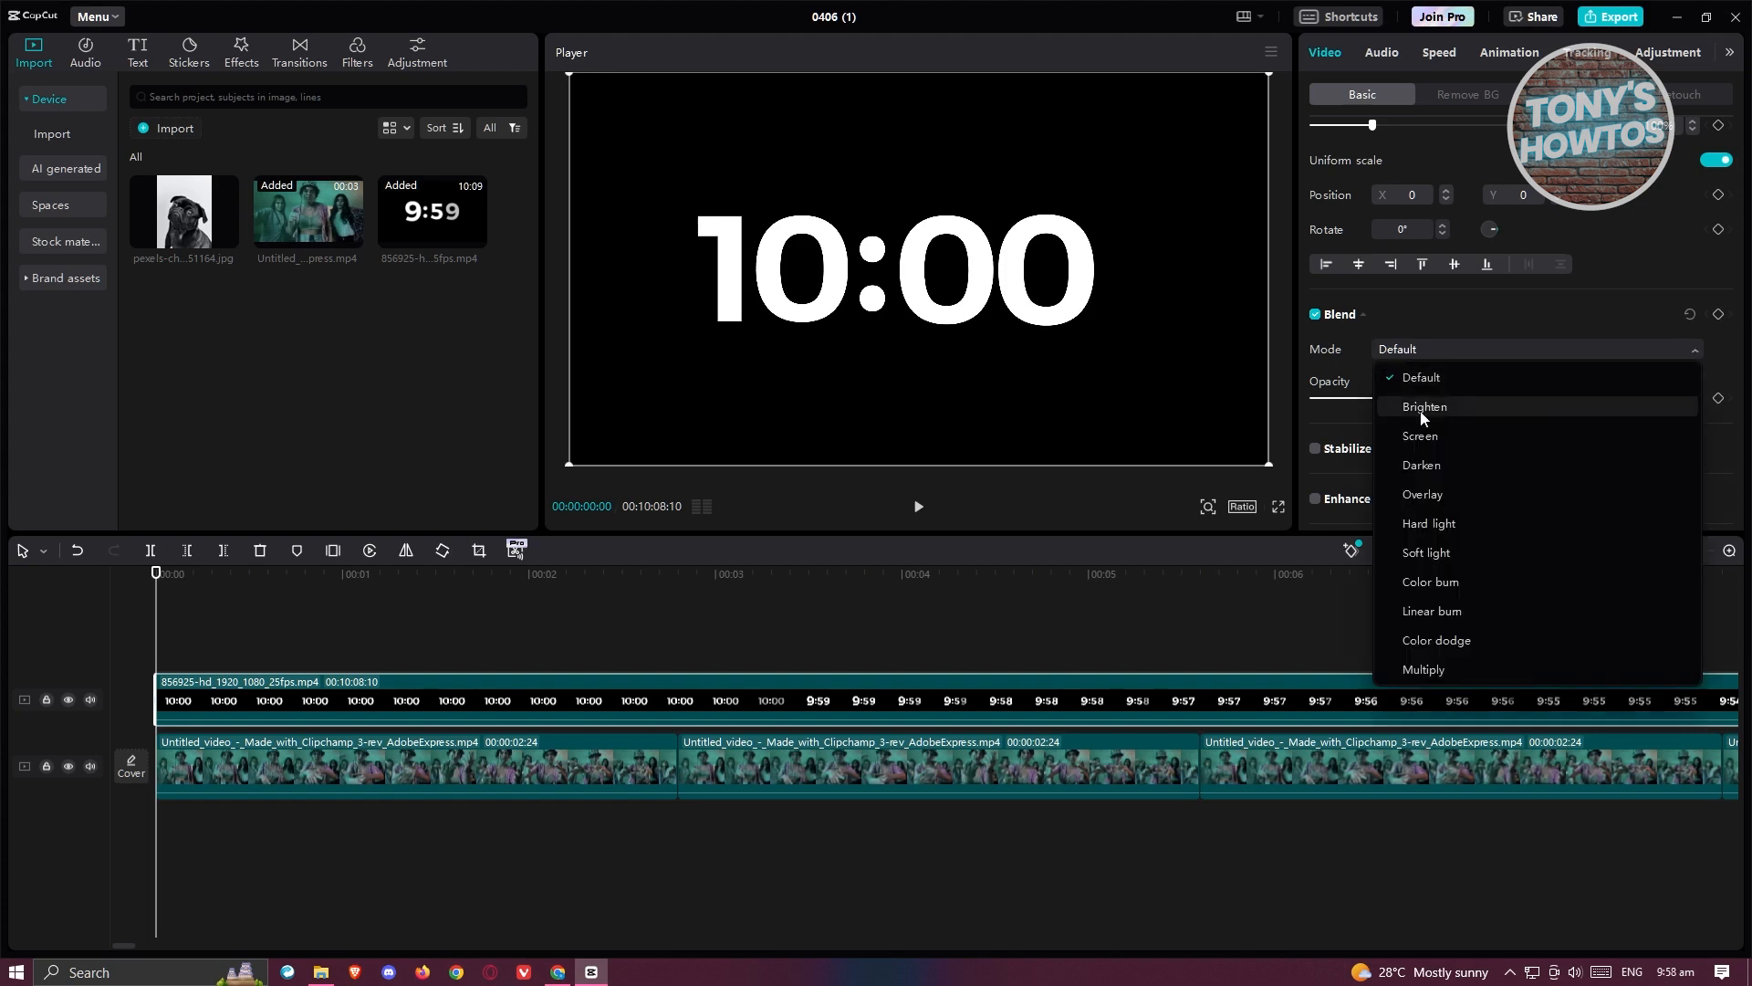
mouse_move(1464, 416)
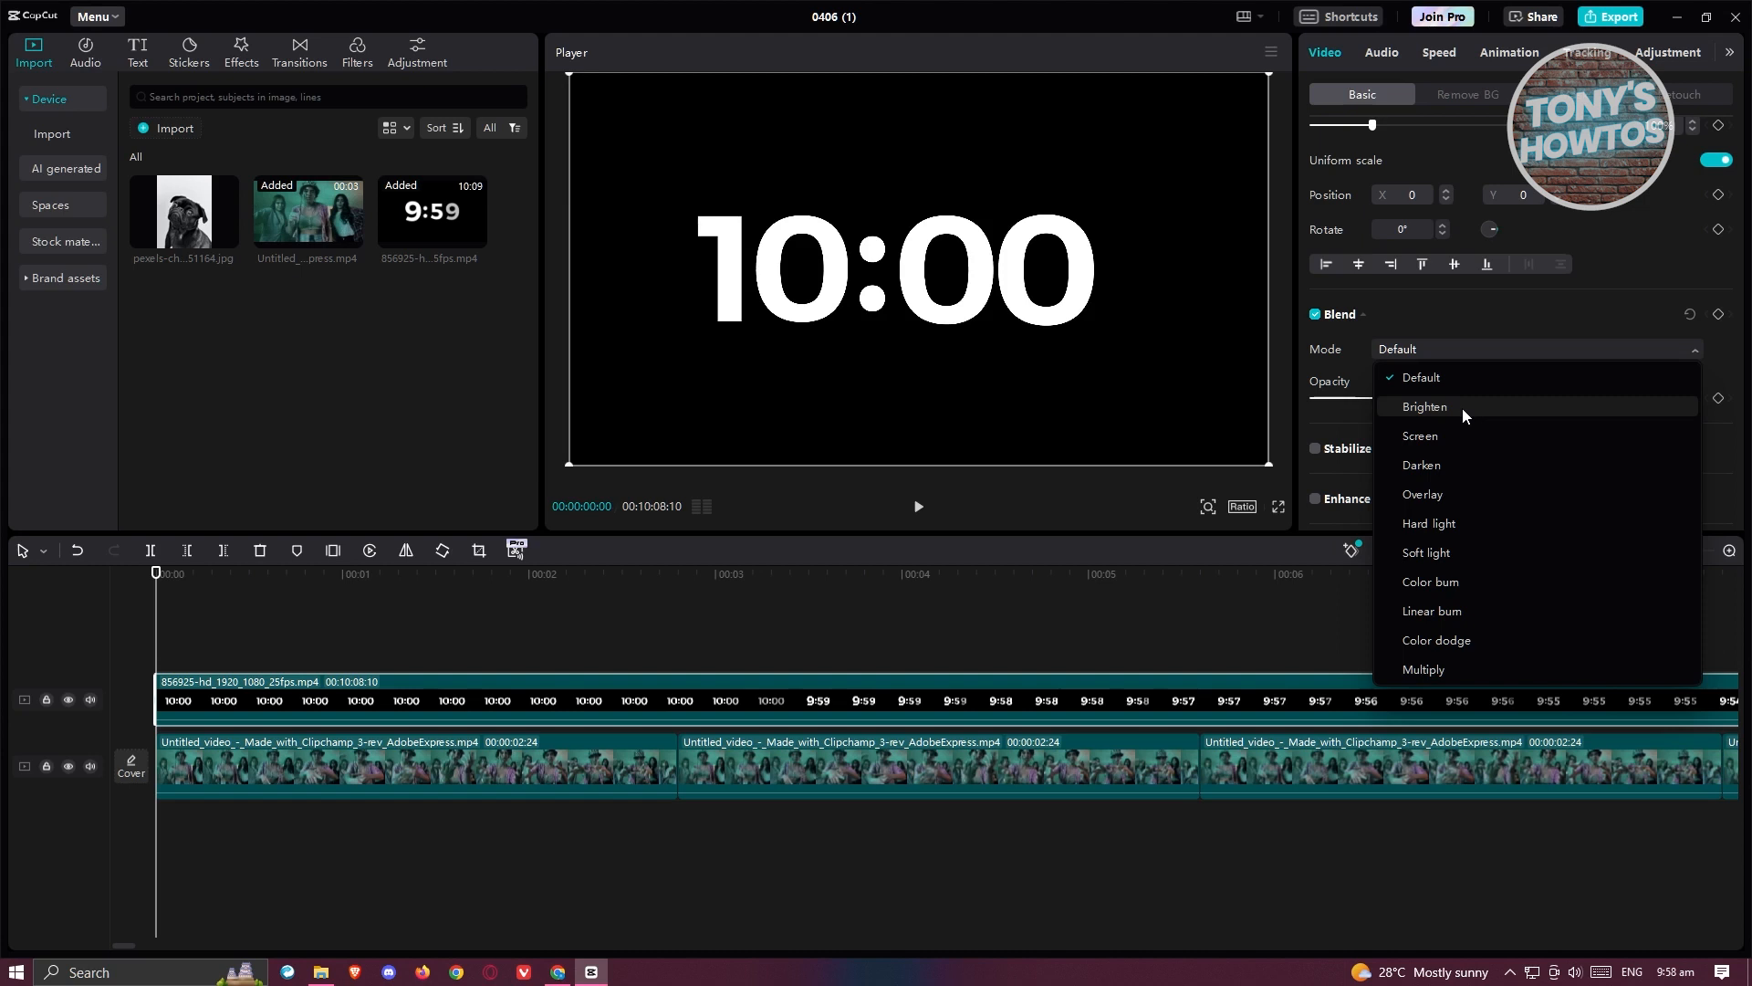
Step: Apply the Brighten blend mode so the dancers show behind the white numbers
click(1425, 405)
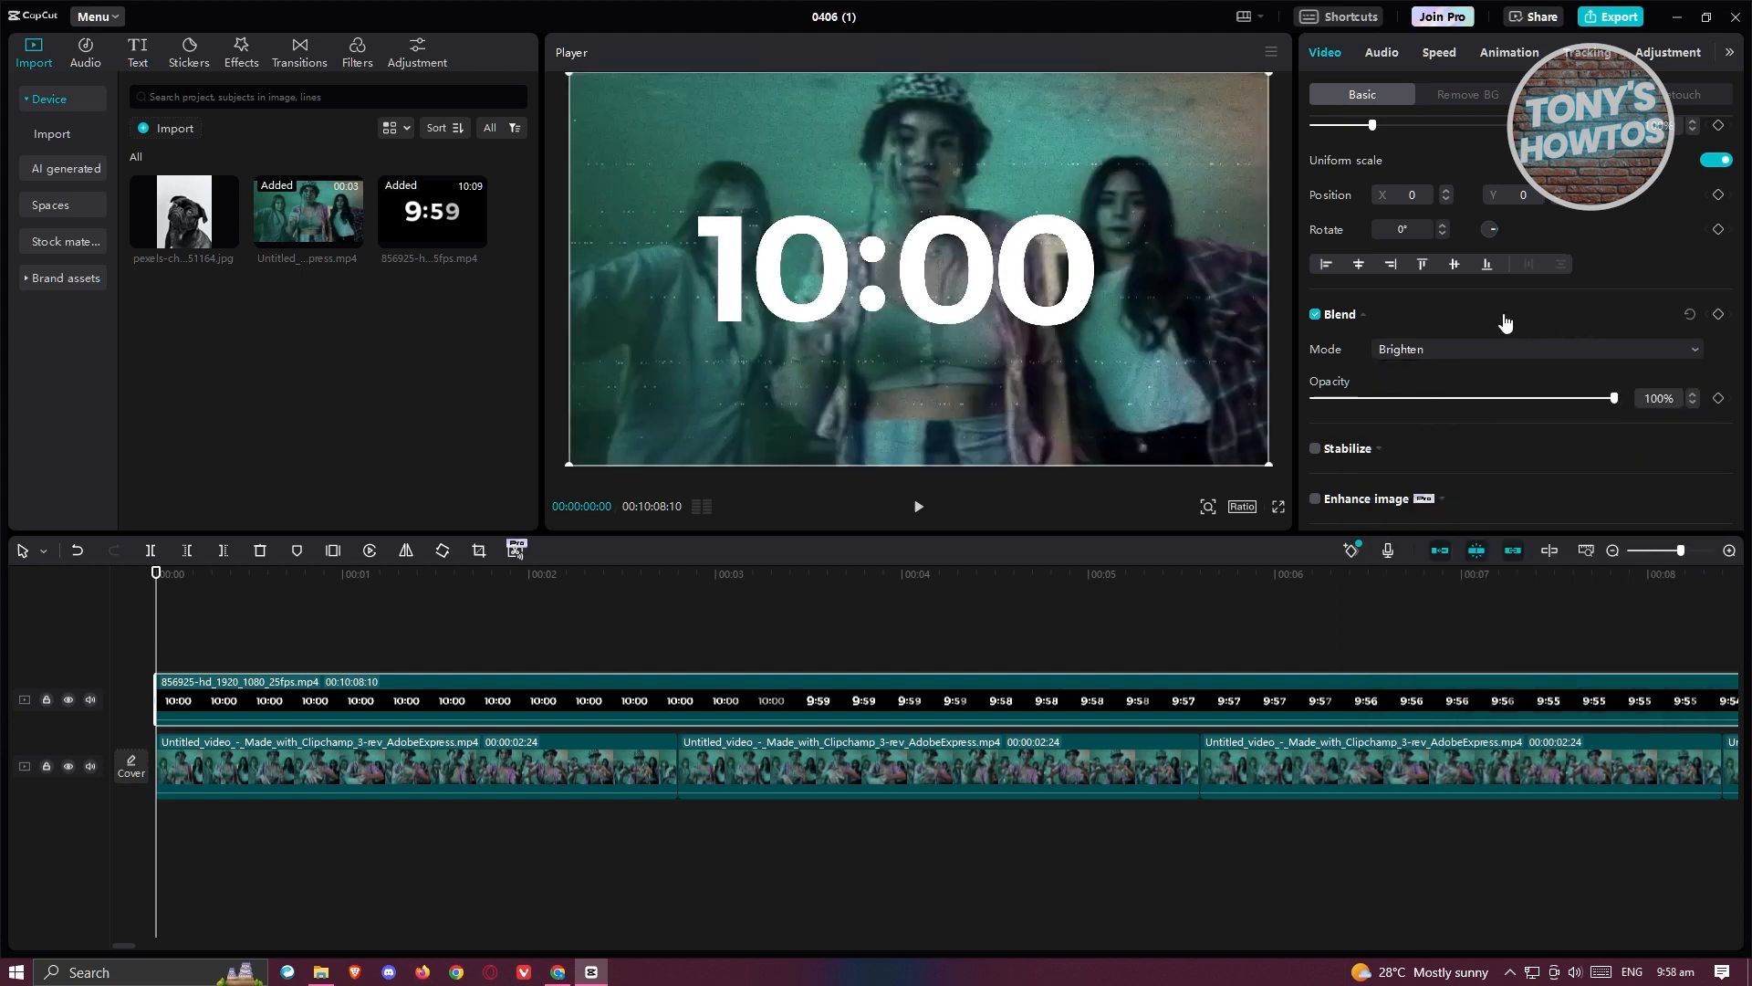
Step: Scale the countdown overlay to 72%, nudge it off-centre, and play back the composite
click(1338, 313)
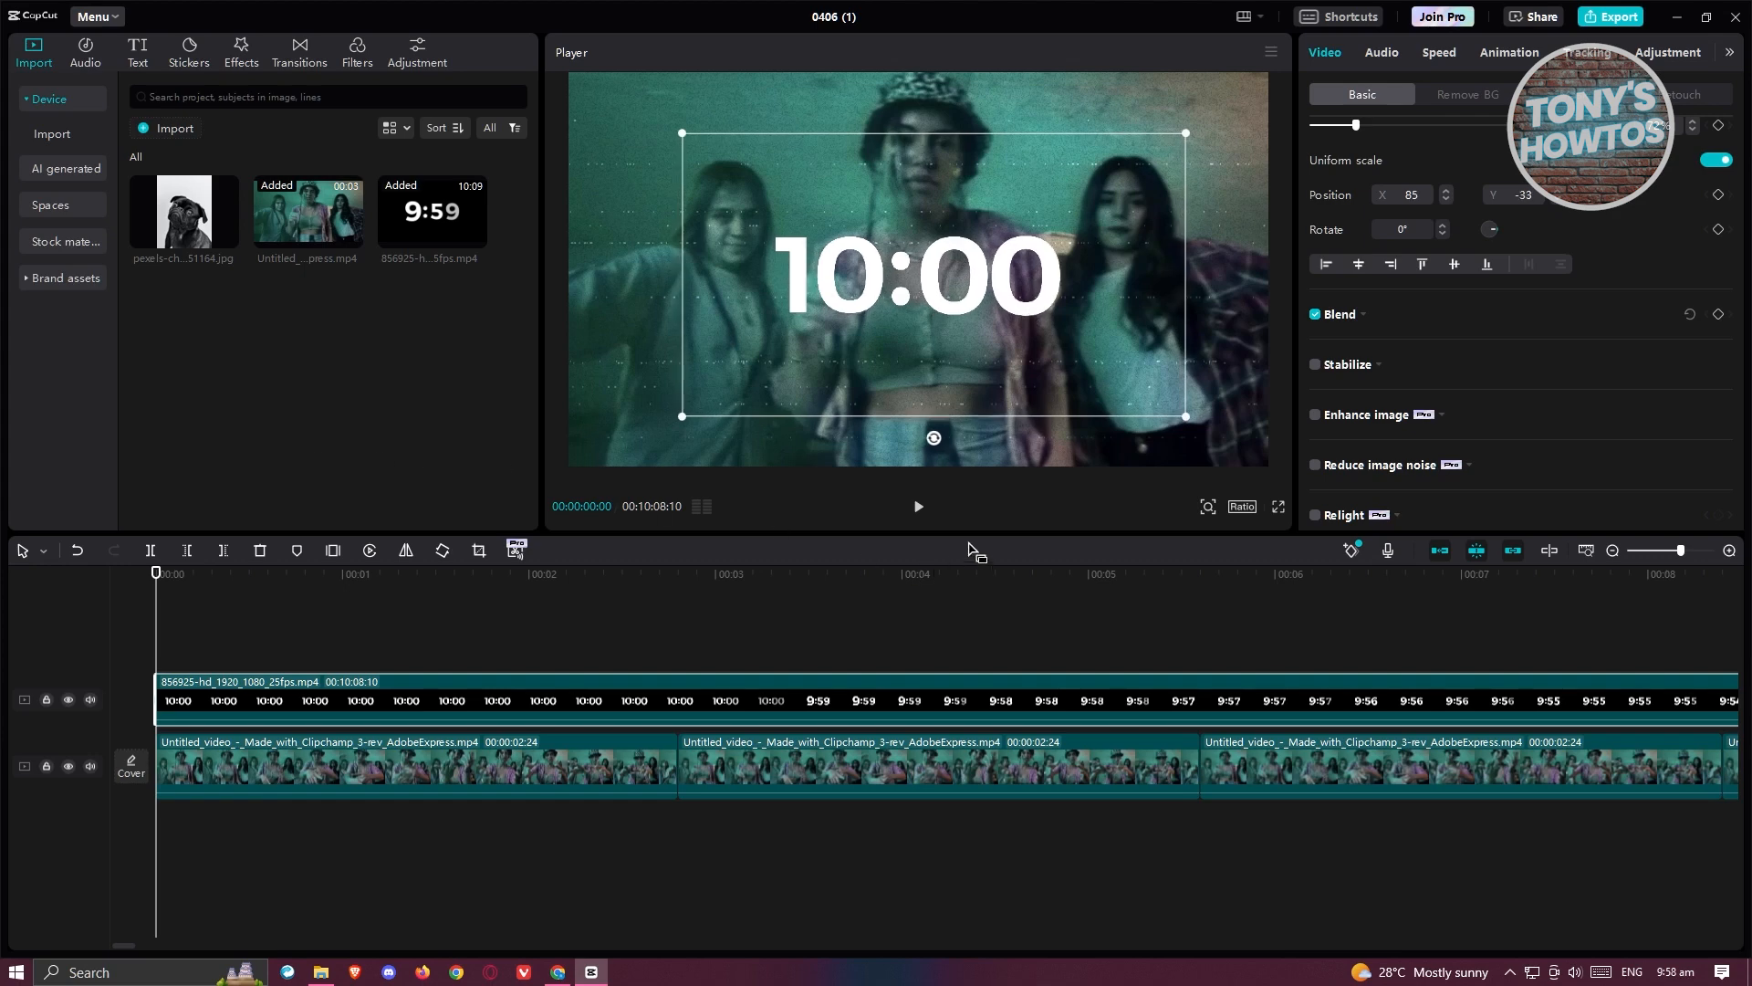
mouse_move(971, 550)
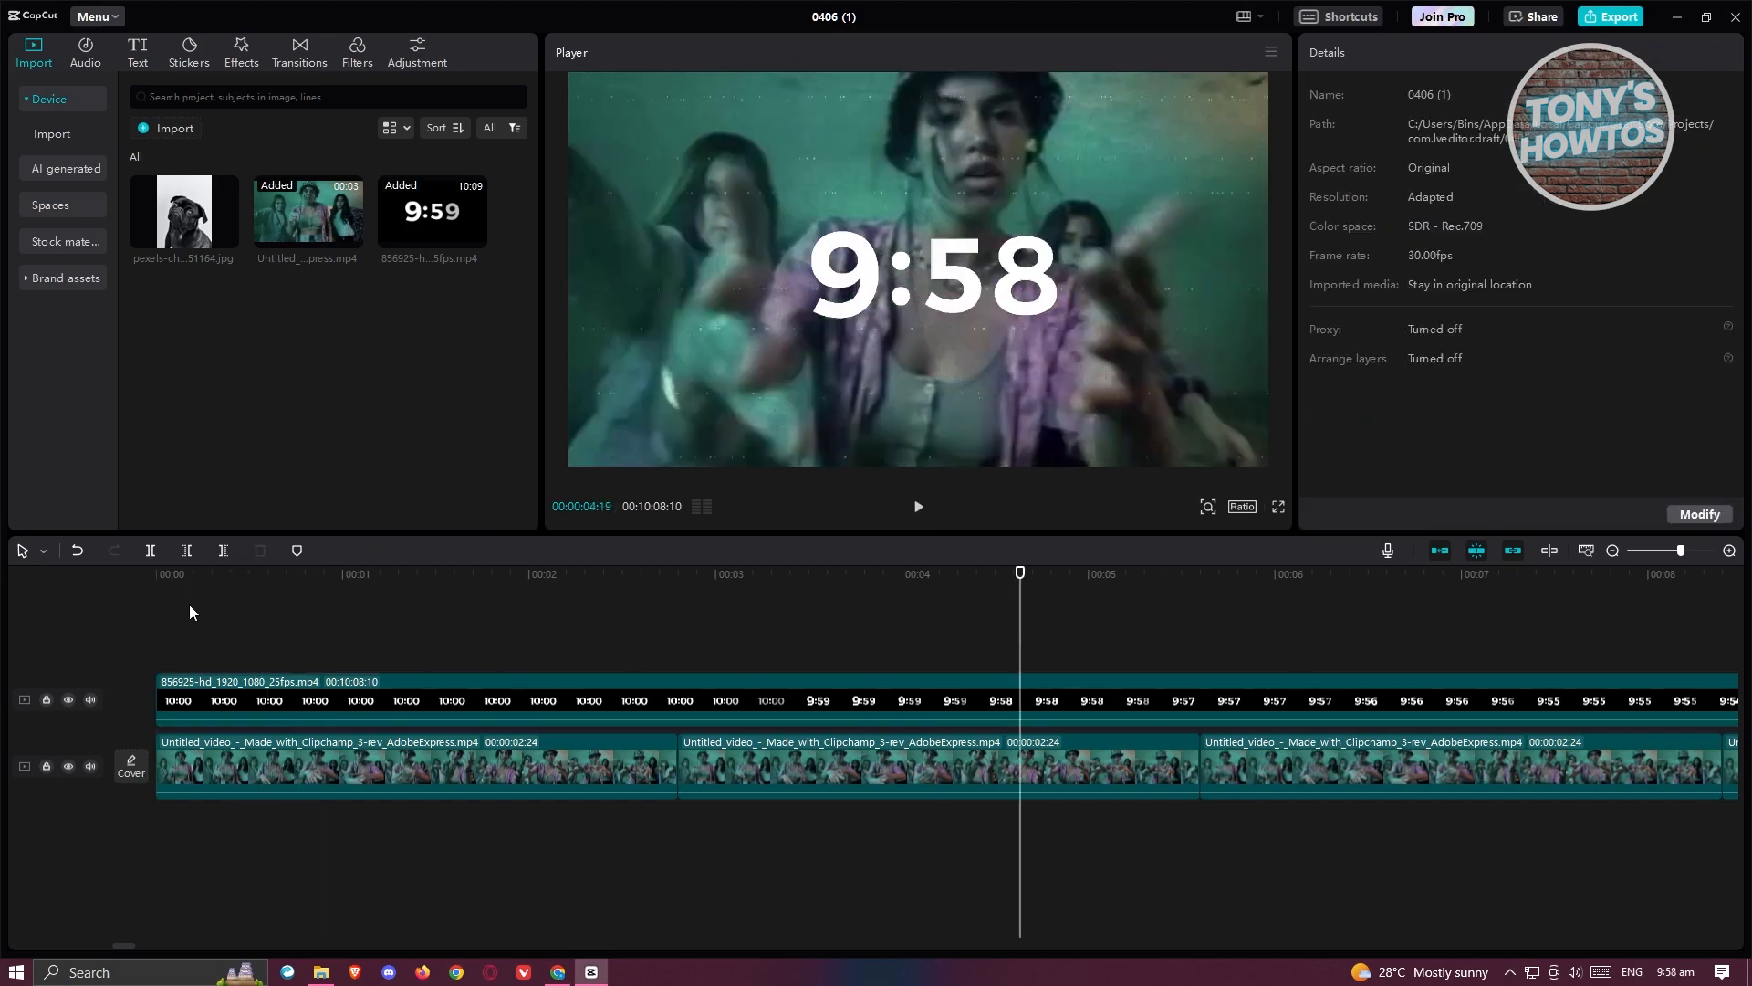
click(249, 573)
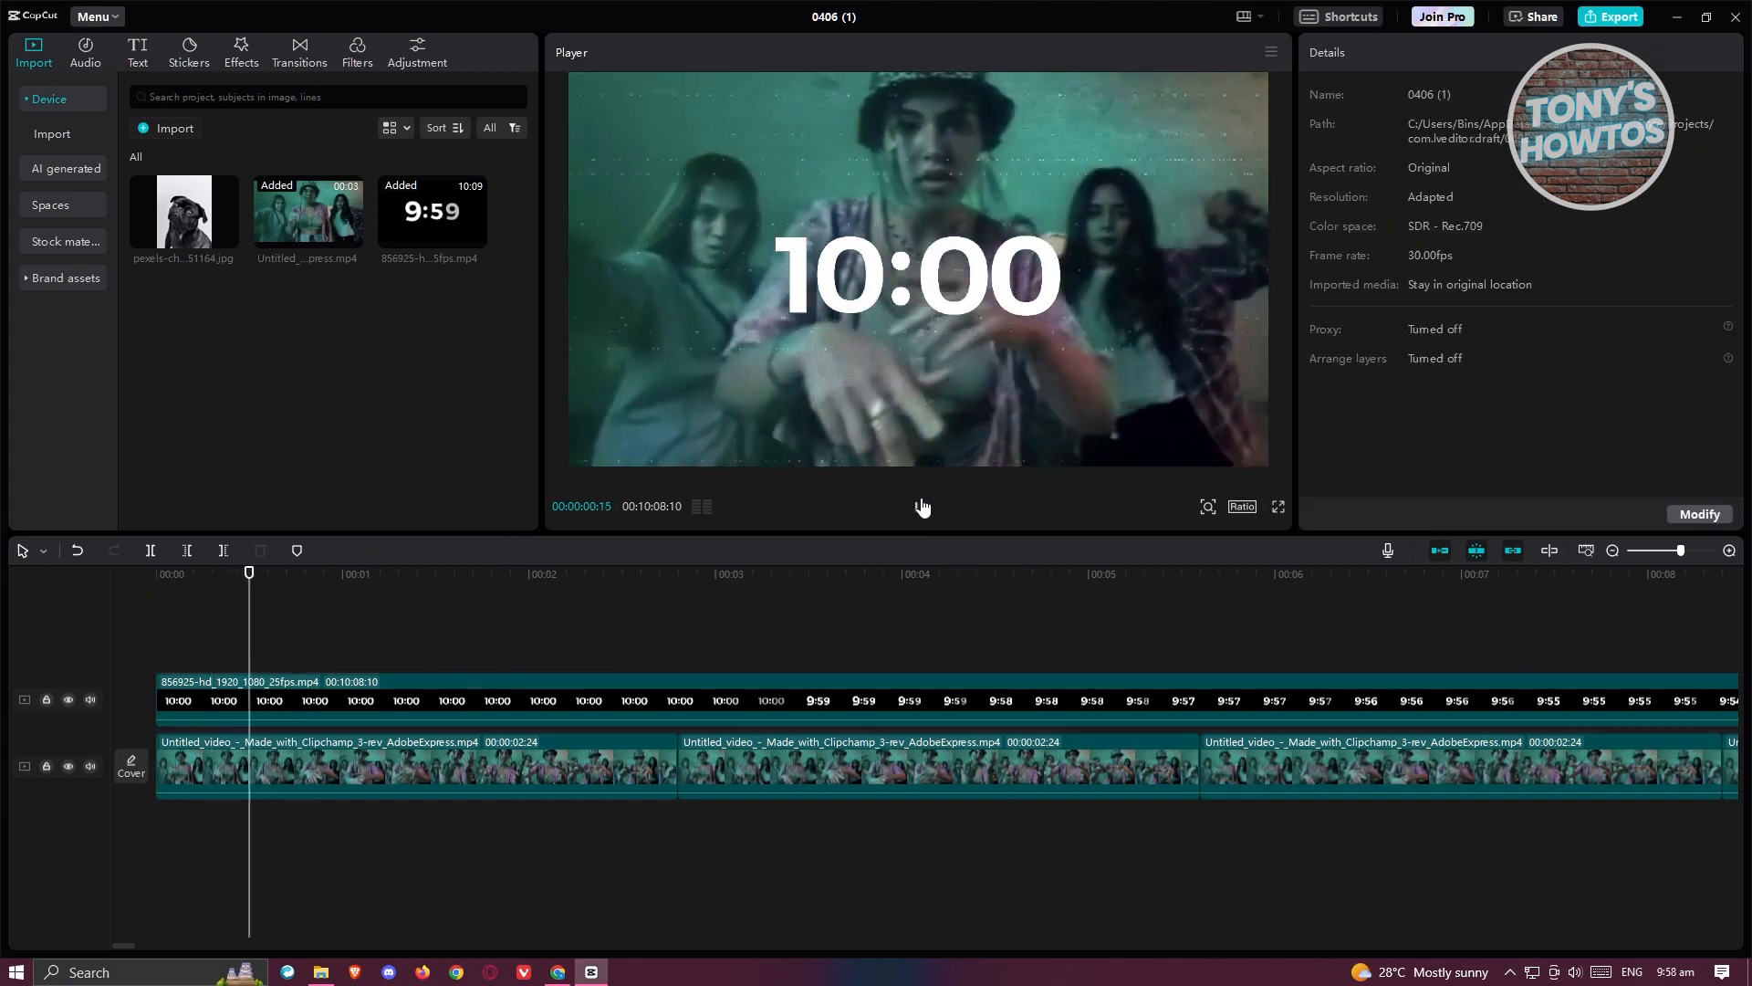
click(916, 506)
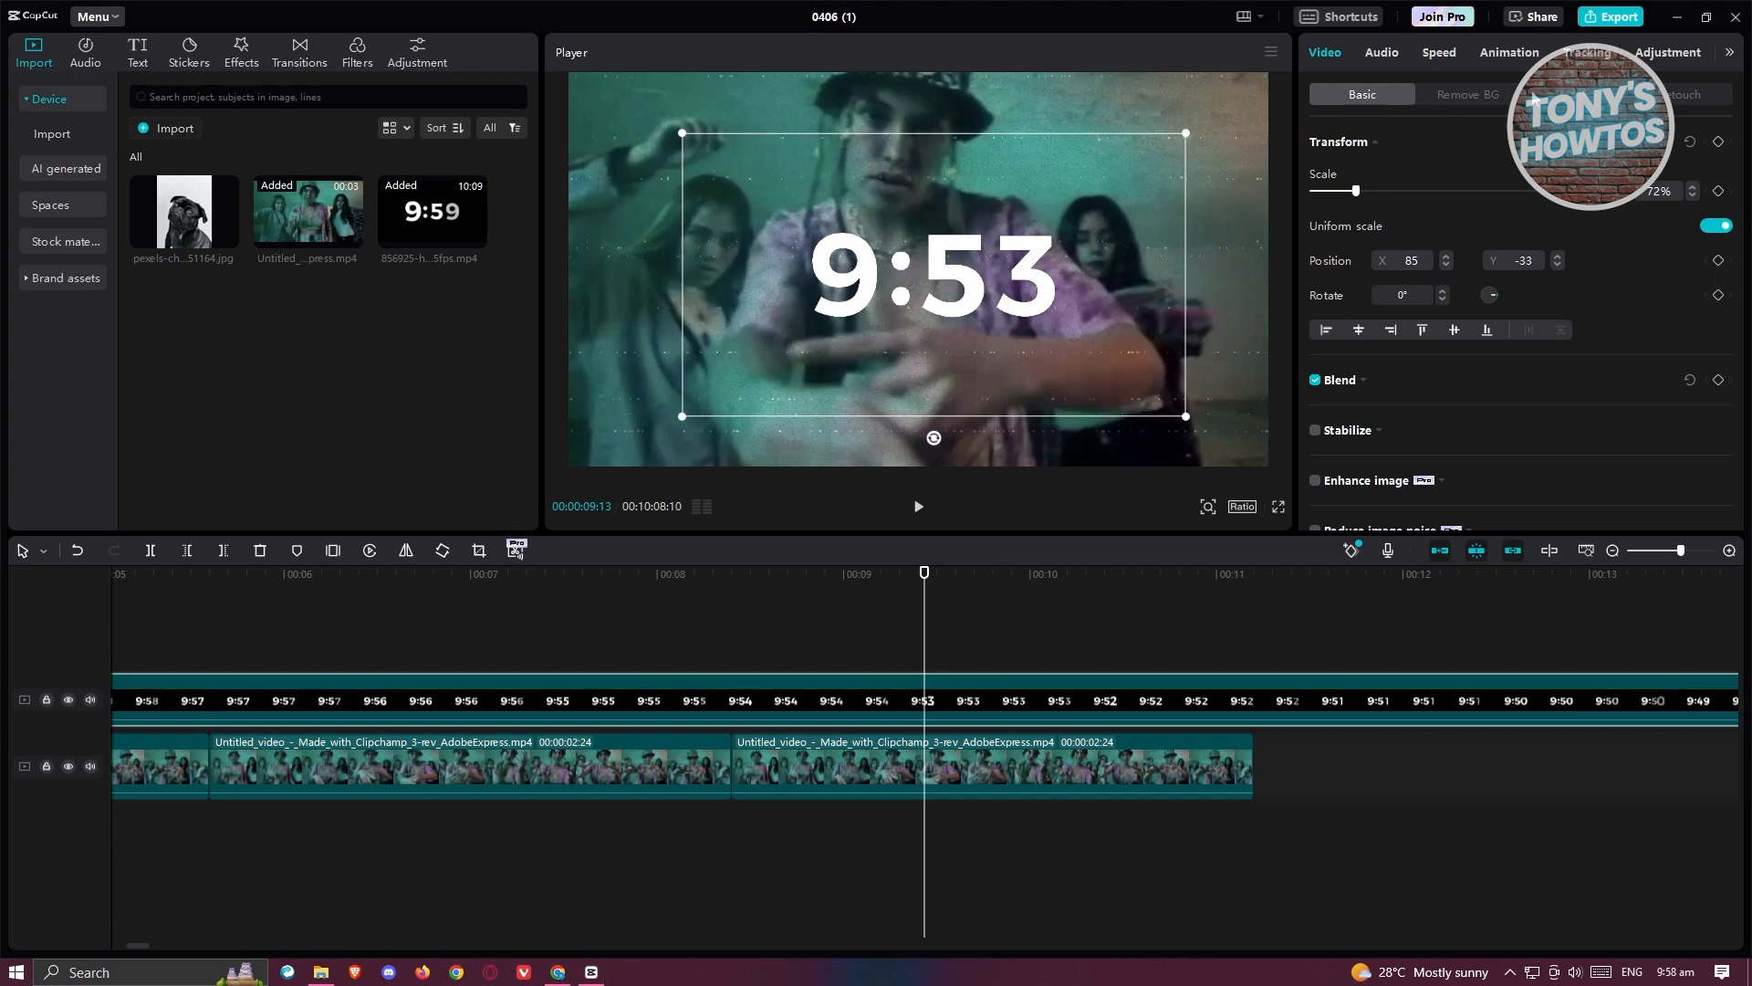
Step: Set the countdown clip to 2.0x Standard speed, cutting it to 304.2 s, and preview it
click(1438, 51)
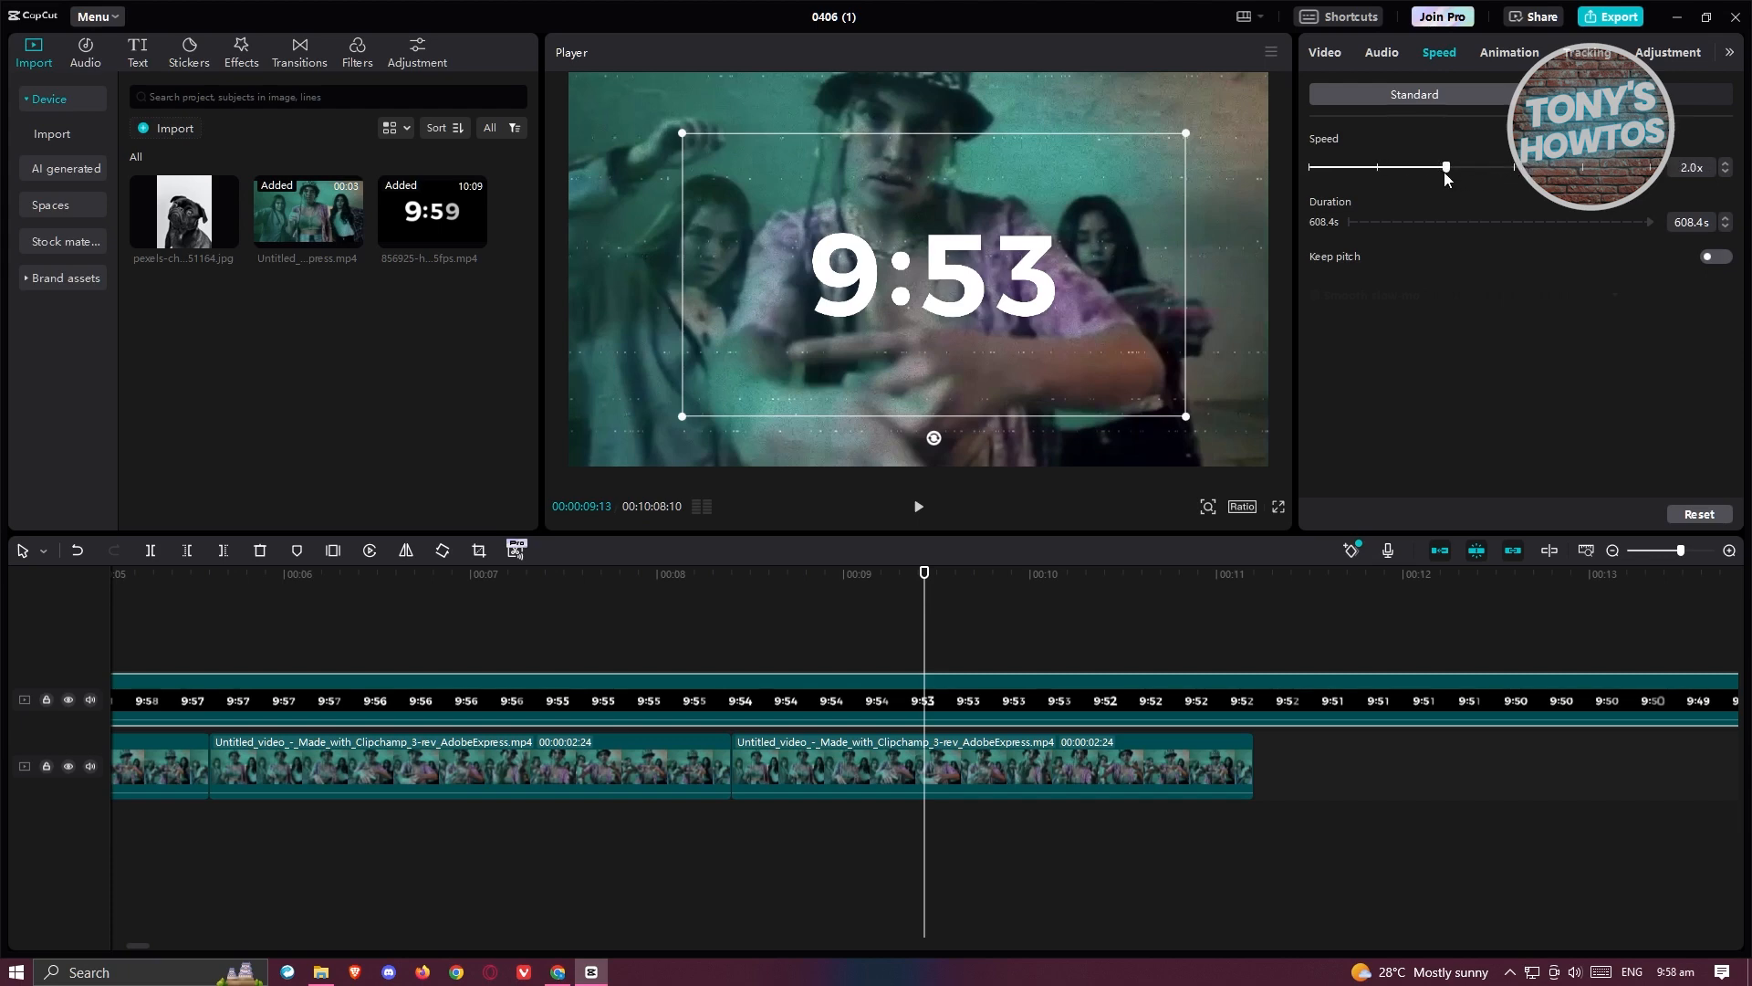
click(917, 505)
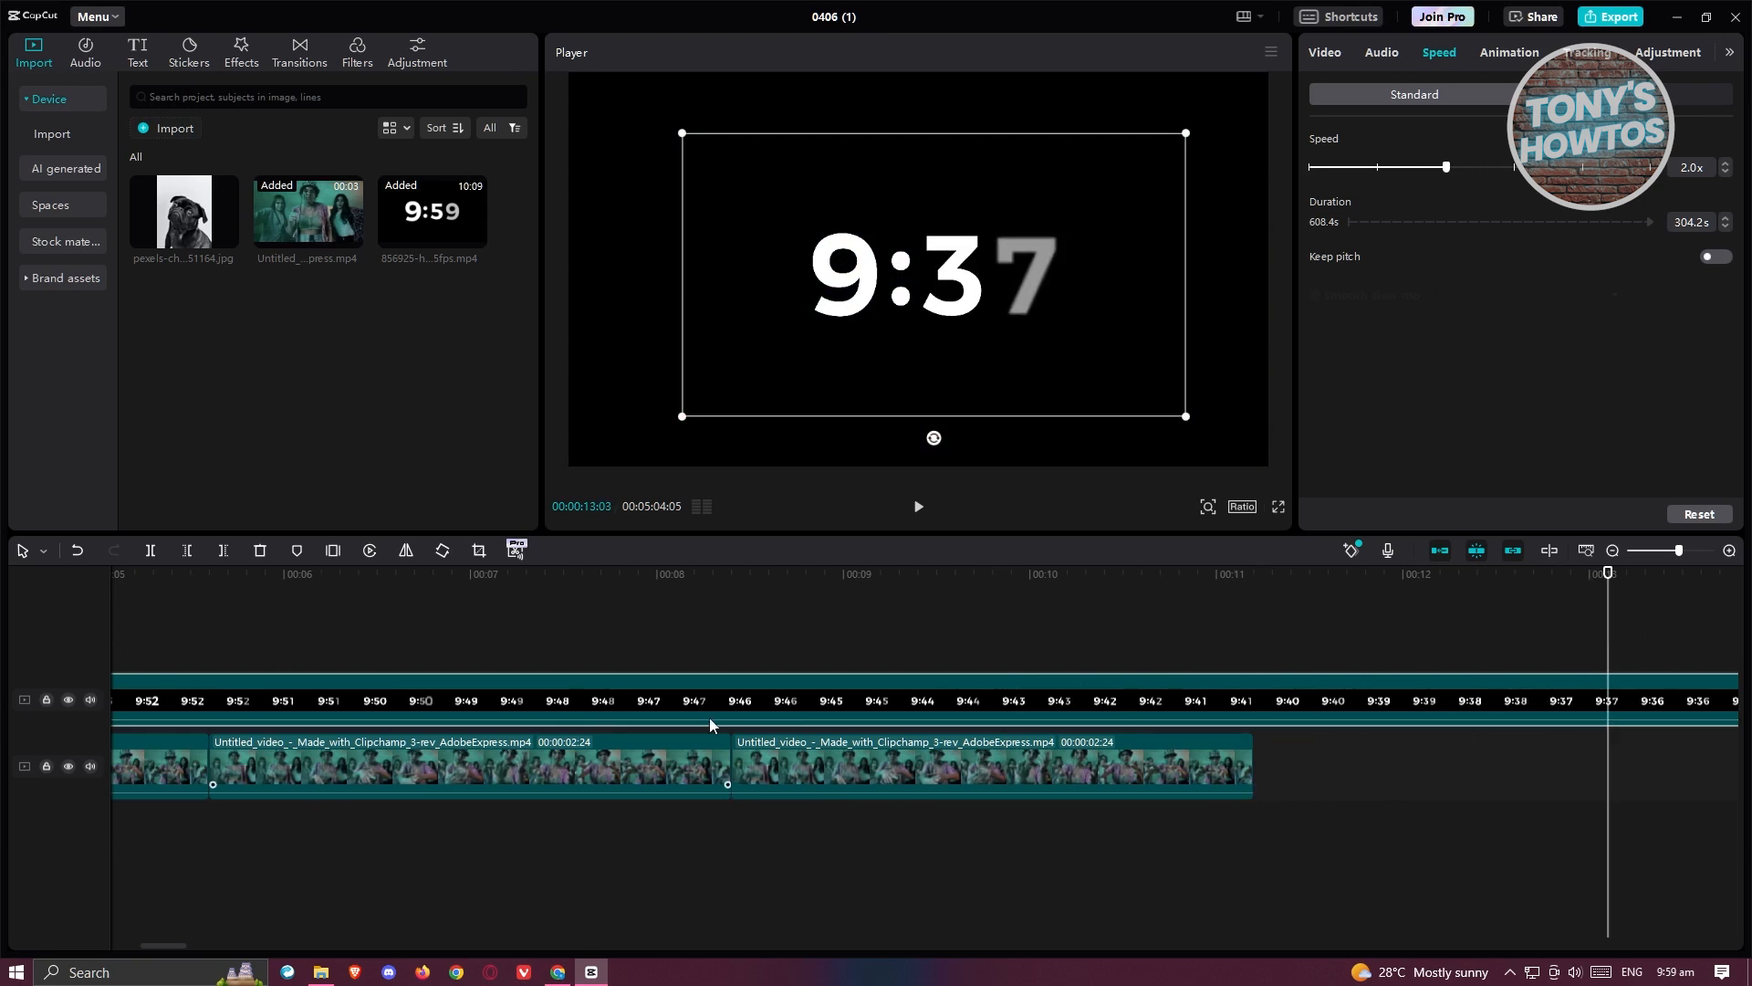
click(980, 573)
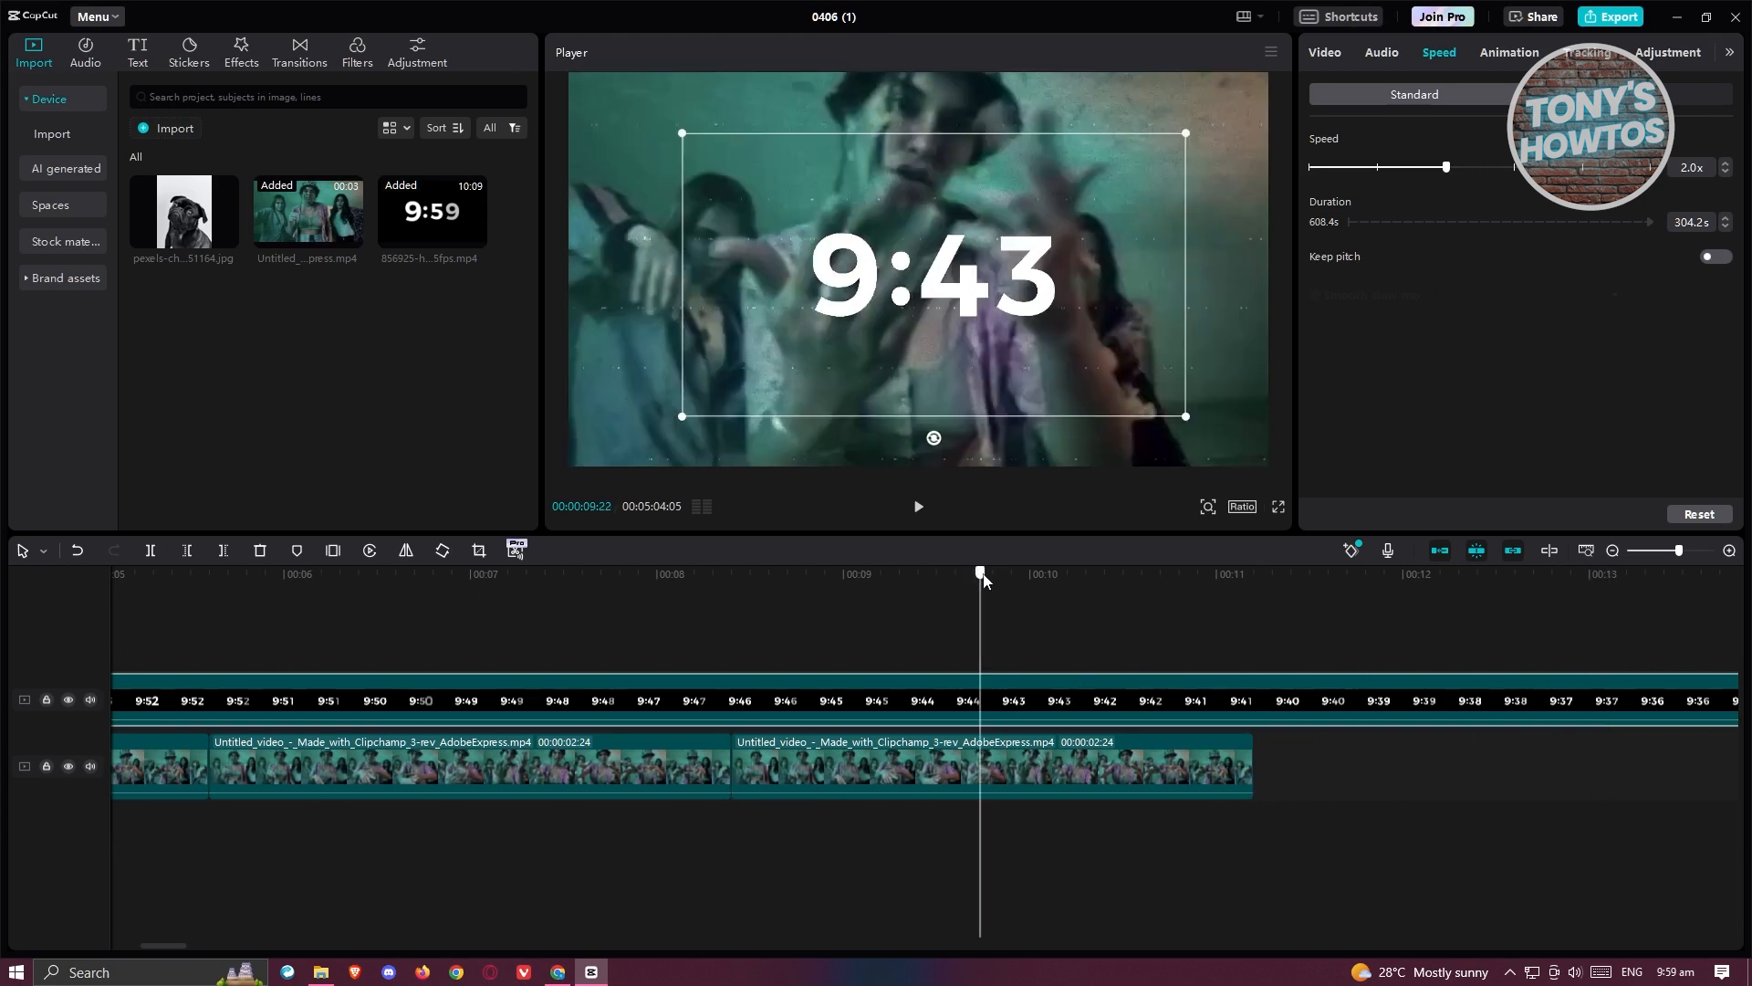